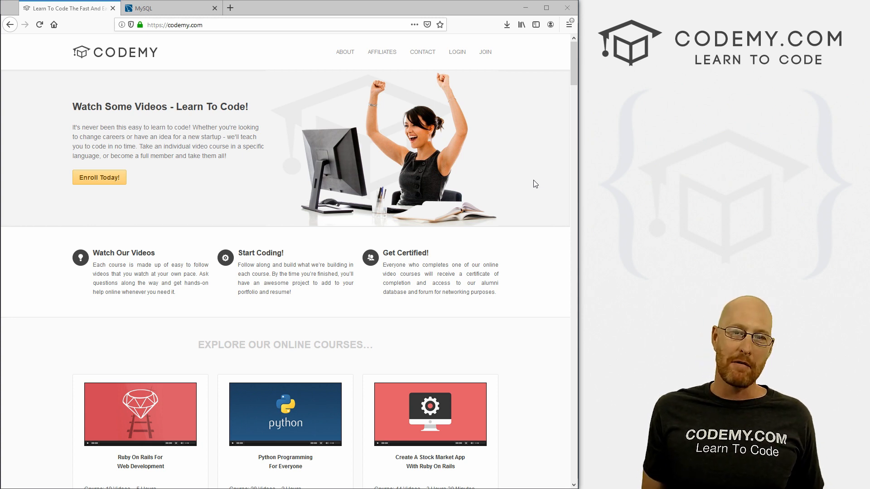
{"action": "mouse_move", "coordinate": [516, 229]}
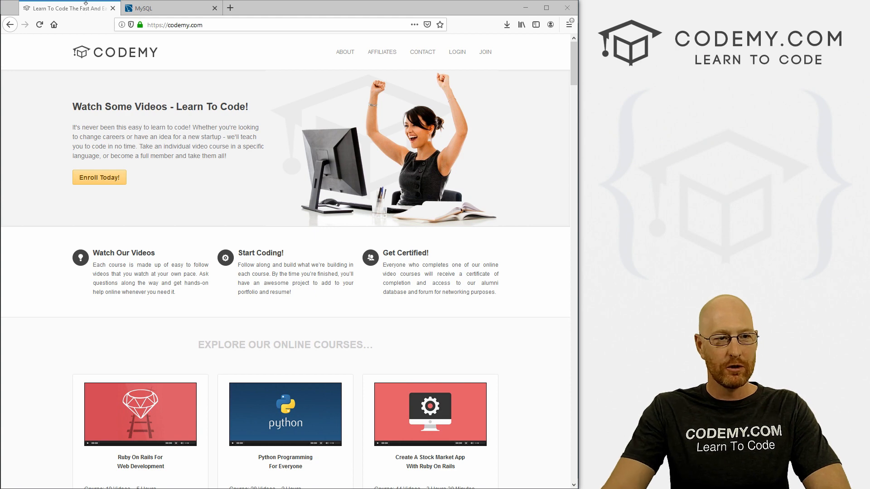
- Switch to the MySQL tab showing mysql.com
{"action": "left_click", "coordinate": [171, 8]}
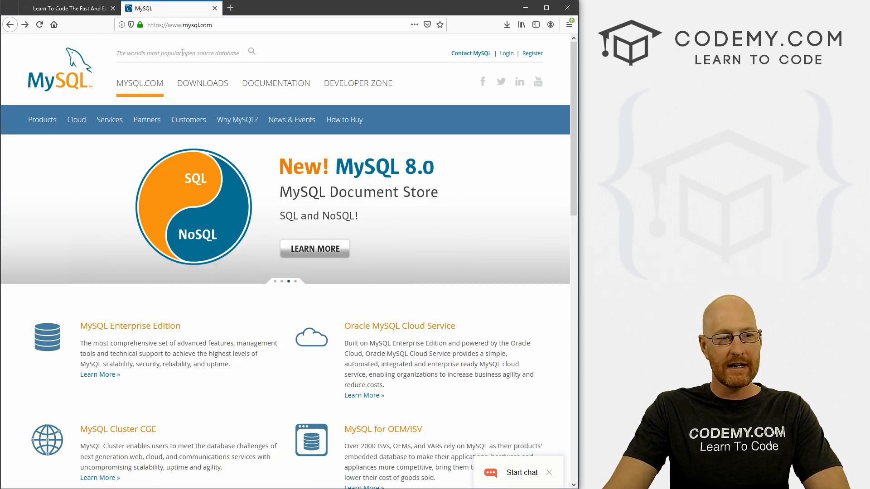
{"action": "mouse_move", "coordinate": [140, 114]}
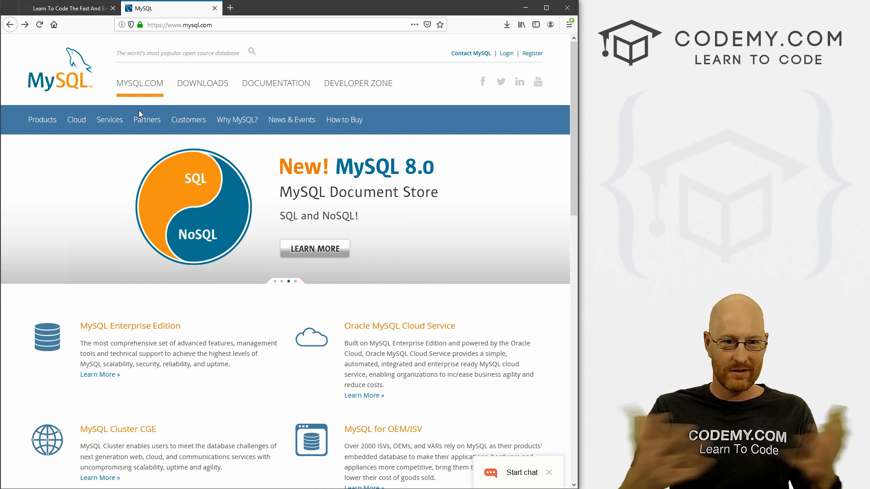
{"action": "mouse_move", "coordinate": [170, 178]}
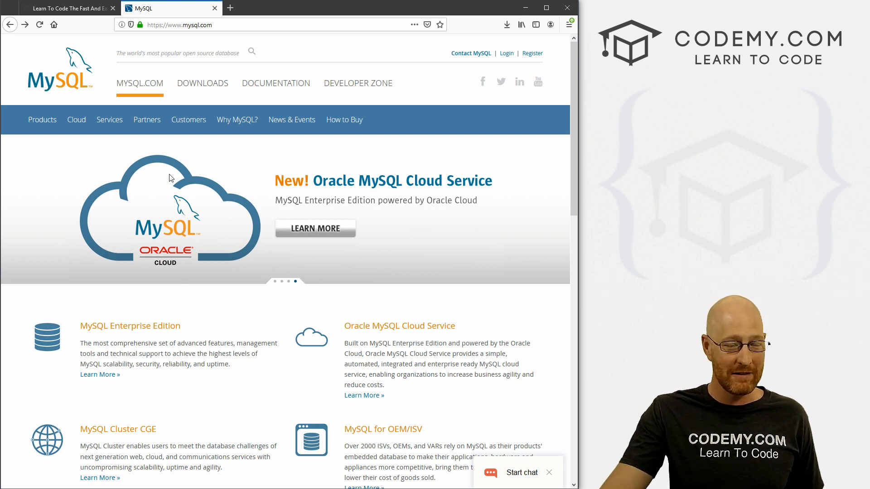
{"action": "mouse_move", "coordinate": [198, 215]}
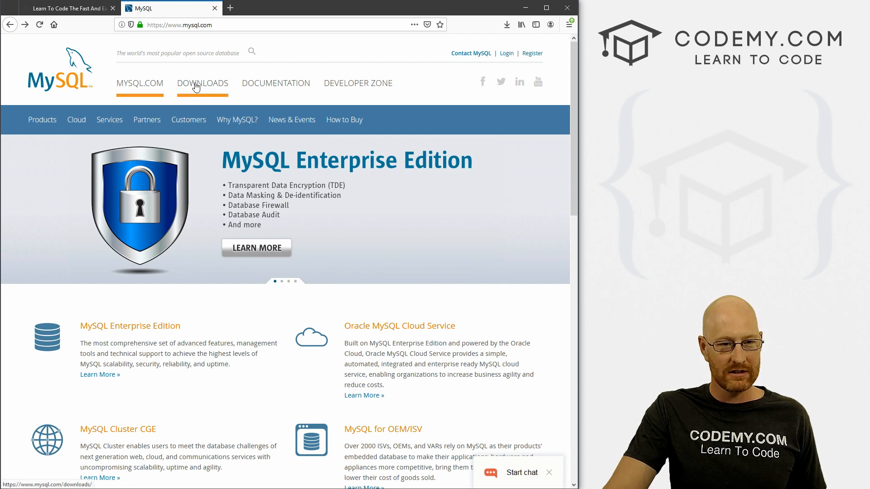
- Go to mysql.com Downloads and follow the MySQL Community (GPL) Downloads link
{"action": "left_click", "coordinate": [202, 84]}
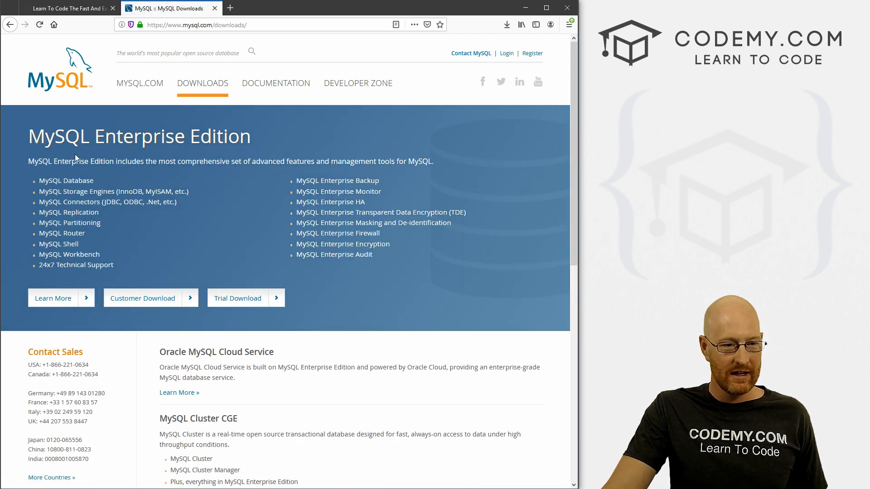
{"action": "mouse_move", "coordinate": [235, 247]}
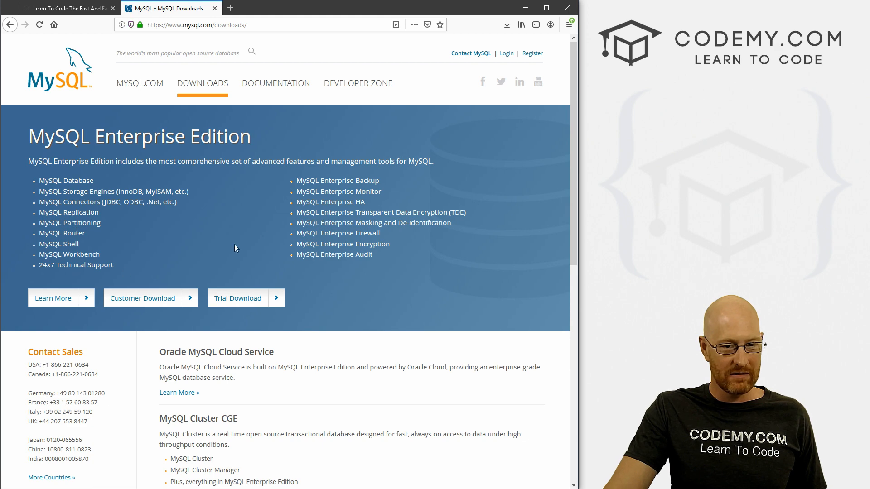
{"action": "scroll", "scroll_direction": "down", "scroll_amount": 3}
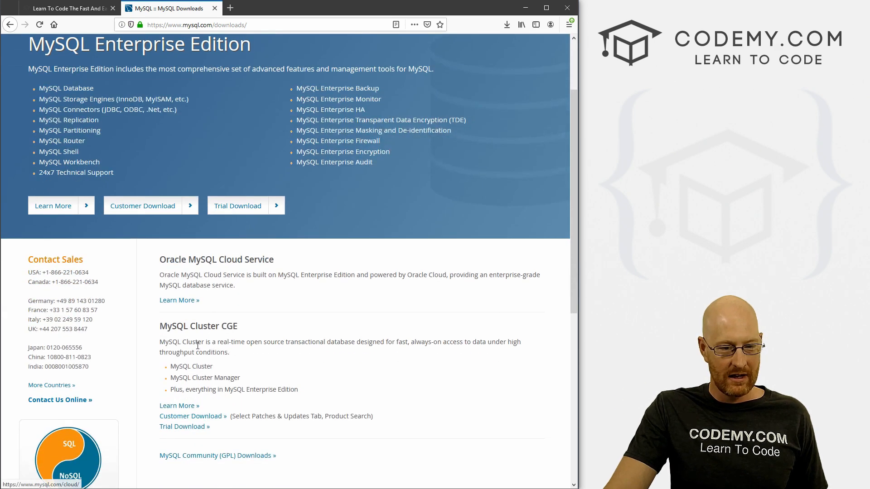
{"action": "scroll", "scroll_direction": "down", "scroll_amount": 3}
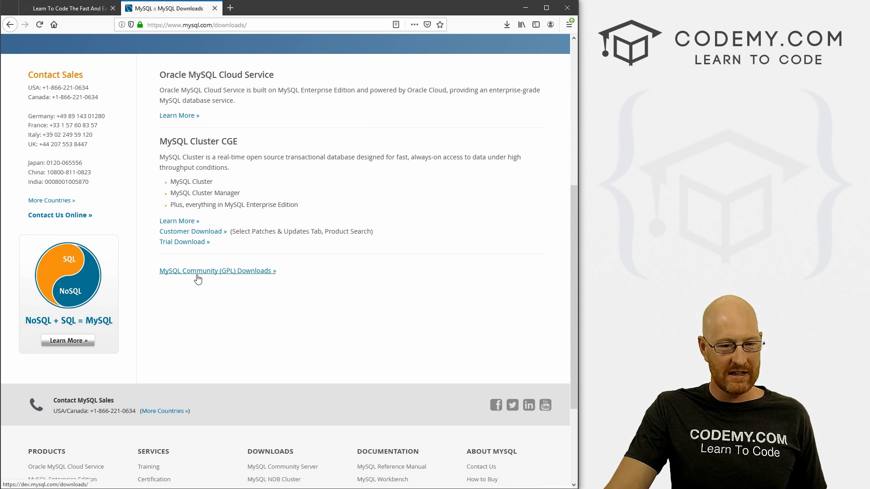
{"action": "left_click", "coordinate": [218, 271]}
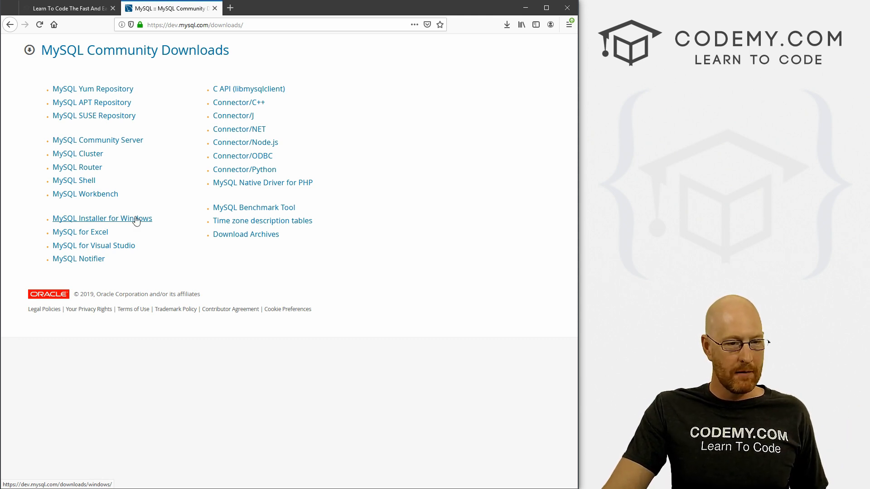
- Open MySQL Installer for Windows and choose Download for the 415.1M installer, not 18.6M
{"action": "left_click", "coordinate": [101, 218]}
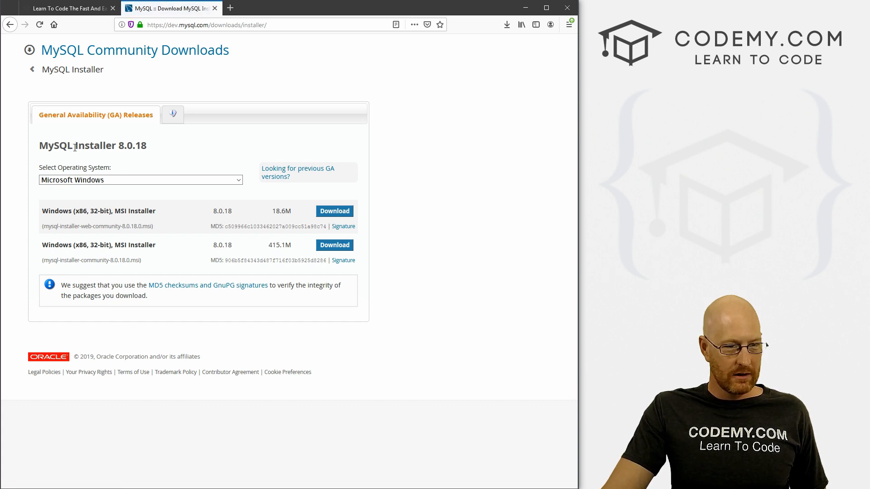
{"action": "mouse_move", "coordinate": [156, 65]}
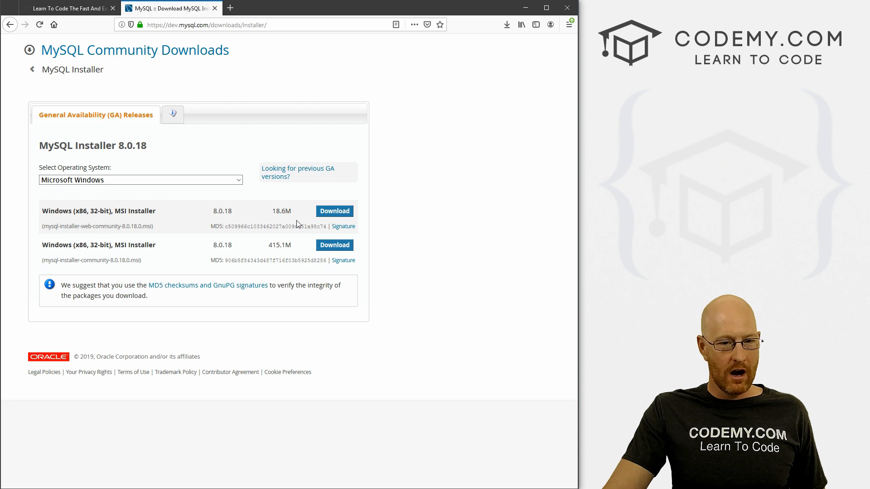
{"action": "mouse_move", "coordinate": [271, 213]}
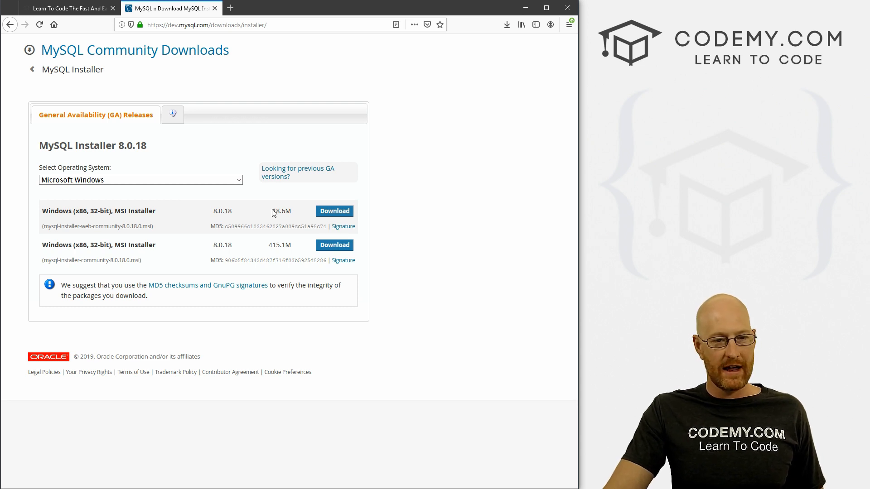
{"action": "double_click", "coordinate": [281, 210]}
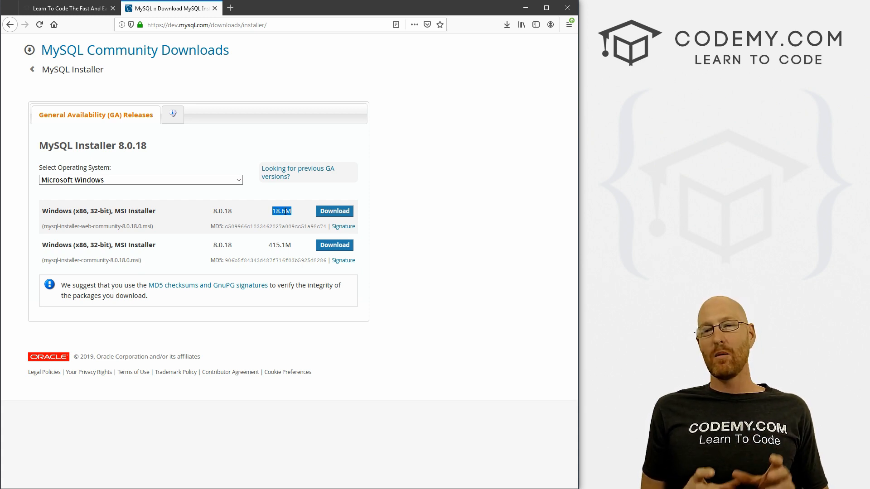
{"action": "mouse_move", "coordinate": [375, 195]}
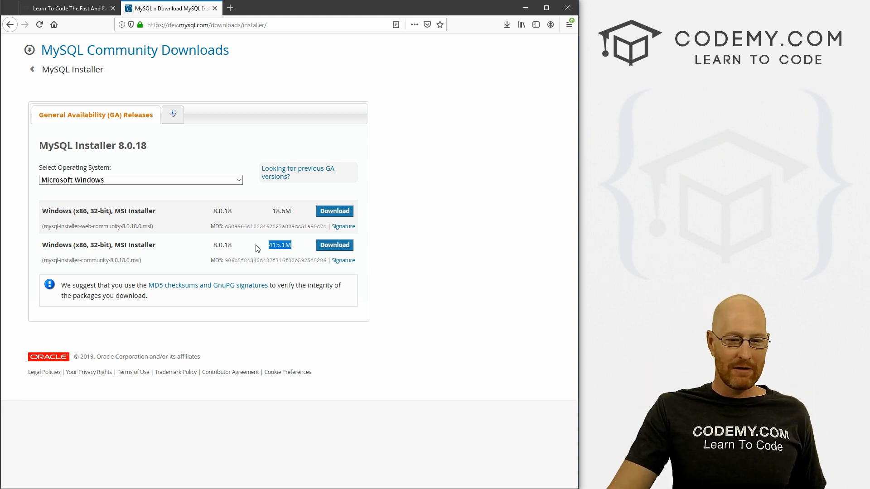
{"action": "mouse_move", "coordinate": [333, 244]}
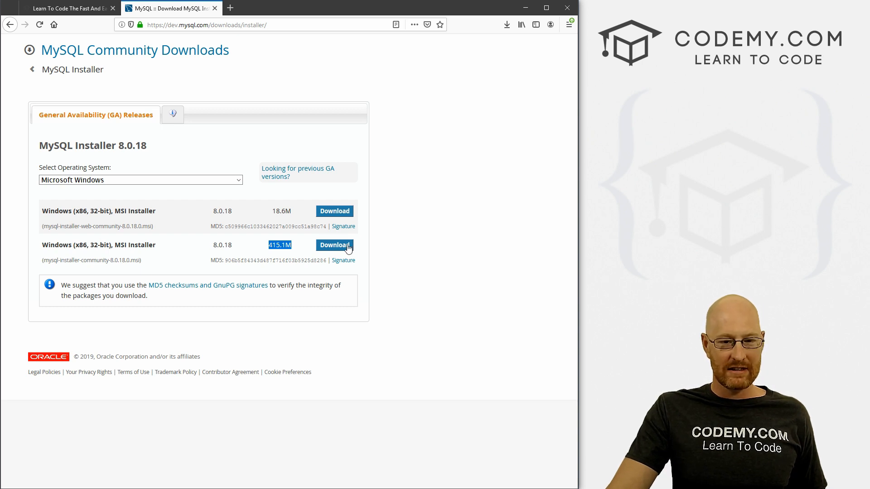
{"action": "left_click", "coordinate": [333, 244]}
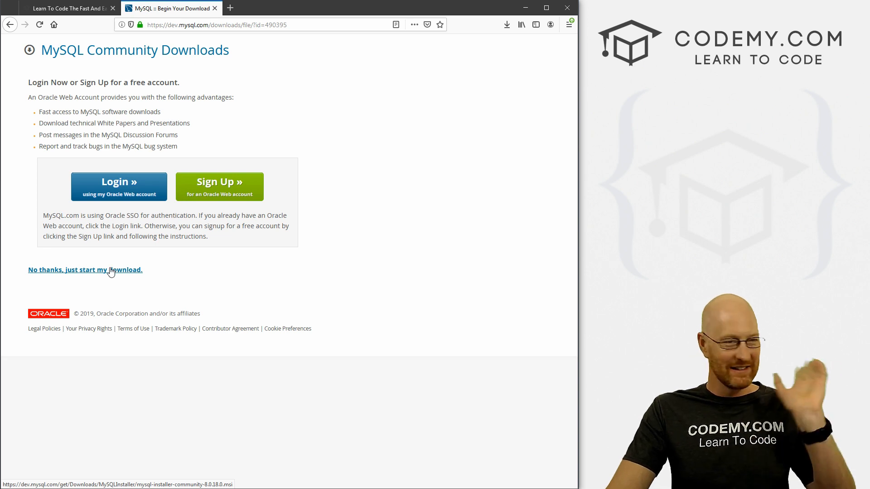
- Skip sign-up, save mysql-installer-community-8.0.18.0.msi to the Desktop, and launch it
{"action": "left_click", "coordinate": [85, 269]}
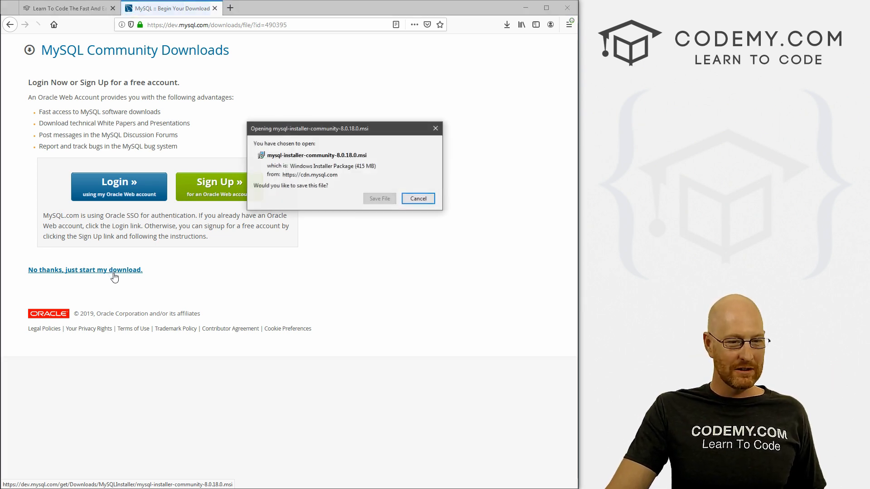
{"action": "left_click", "coordinate": [380, 198]}
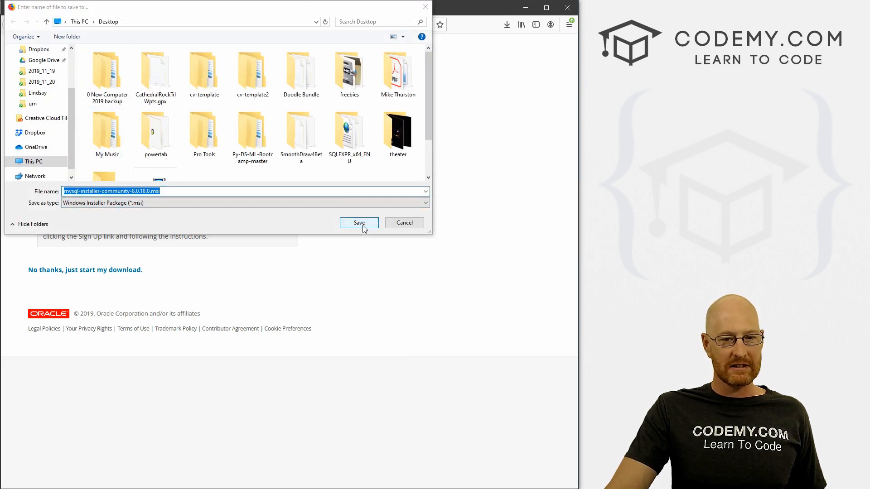
{"action": "left_click", "coordinate": [358, 222]}
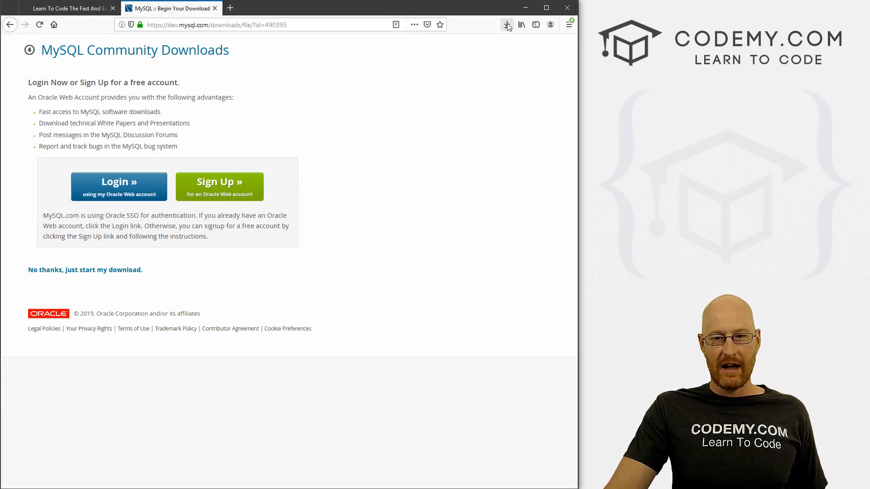
{"action": "left_click", "coordinate": [506, 25]}
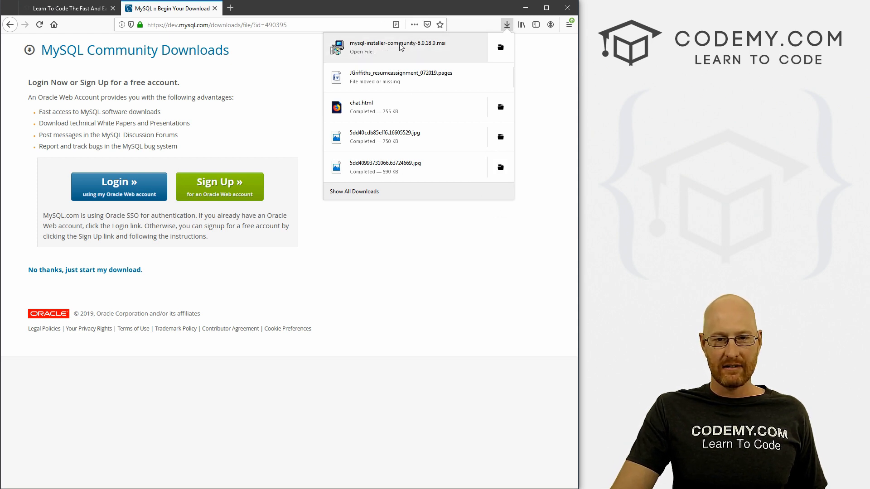
{"action": "left_click", "coordinate": [494, 41]}
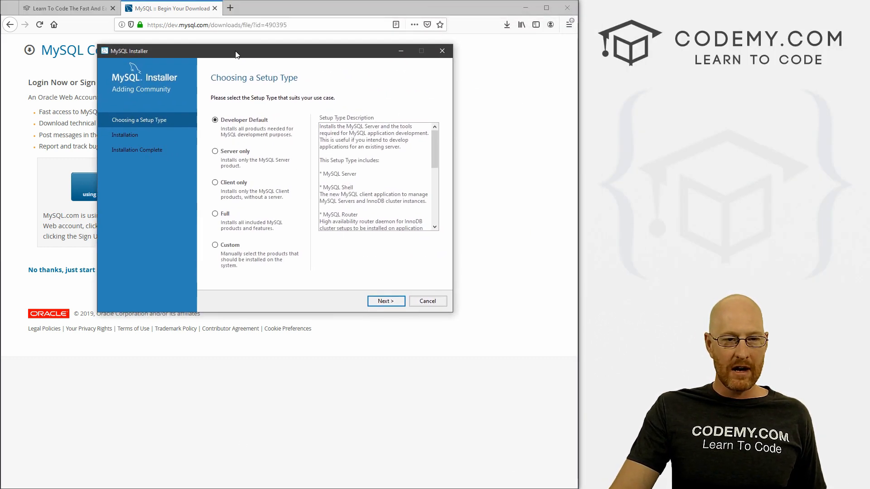
{"action": "mouse_move", "coordinate": [208, 94]}
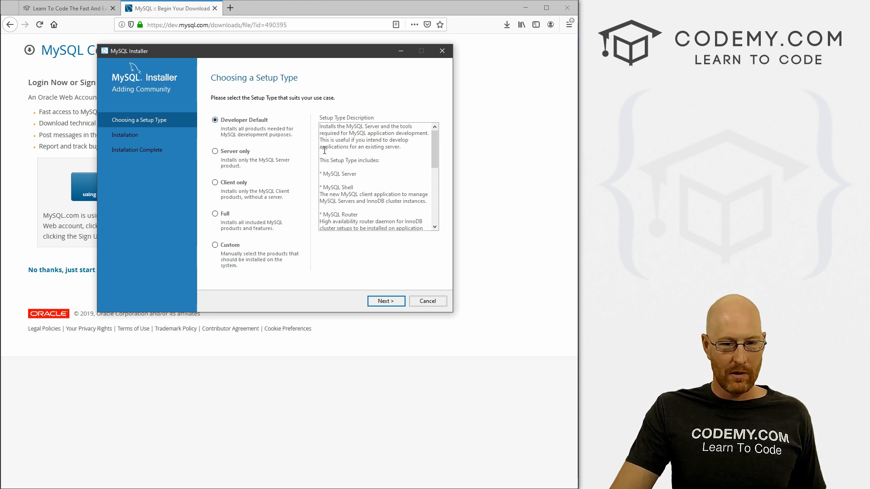
- Choose the Developer Default setup type in MySQL Installer
{"action": "double_click", "coordinate": [338, 174]}
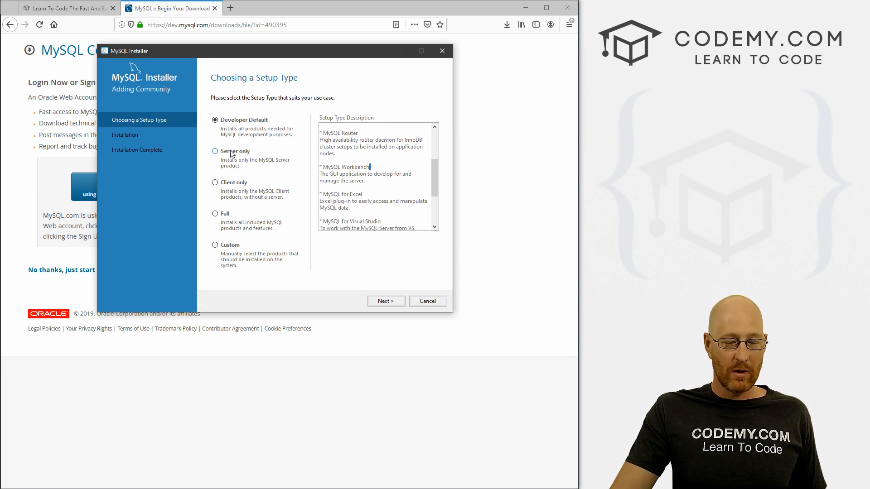
{"action": "left_click", "coordinate": [214, 119]}
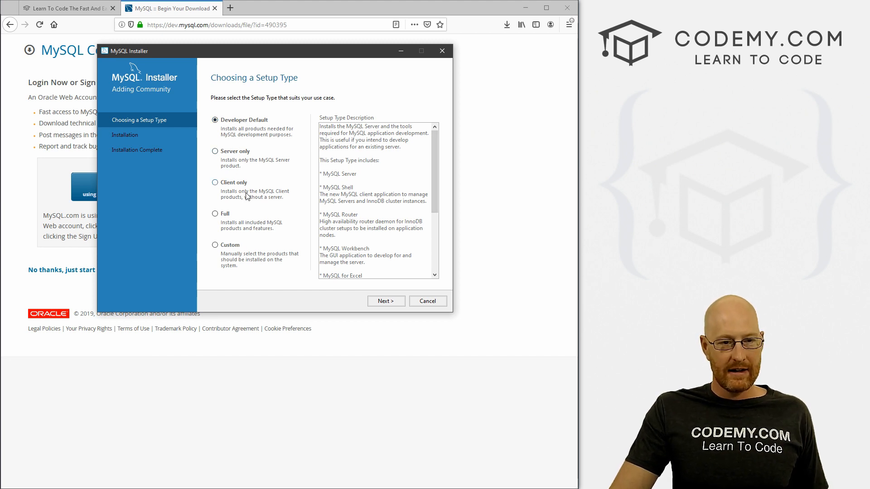
{"action": "left_click", "coordinate": [385, 300]}
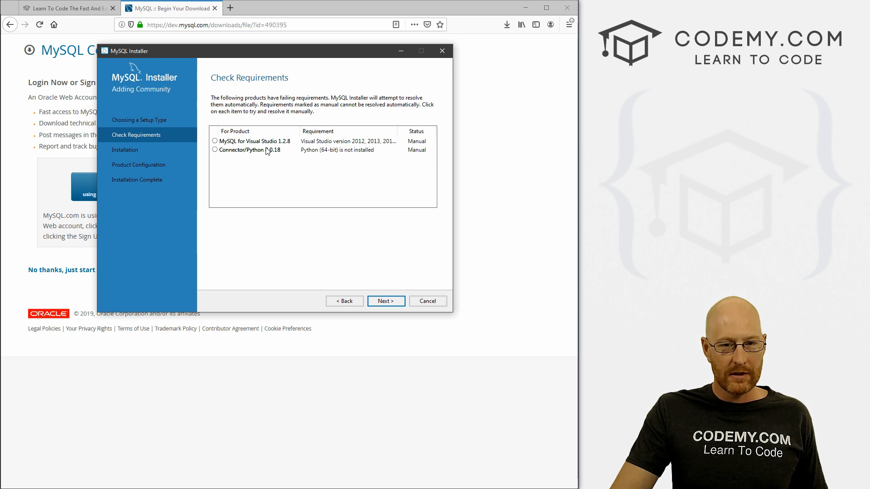
- Review the Visual Studio and Python requirements, then continue without them
{"action": "left_click", "coordinate": [252, 141]}
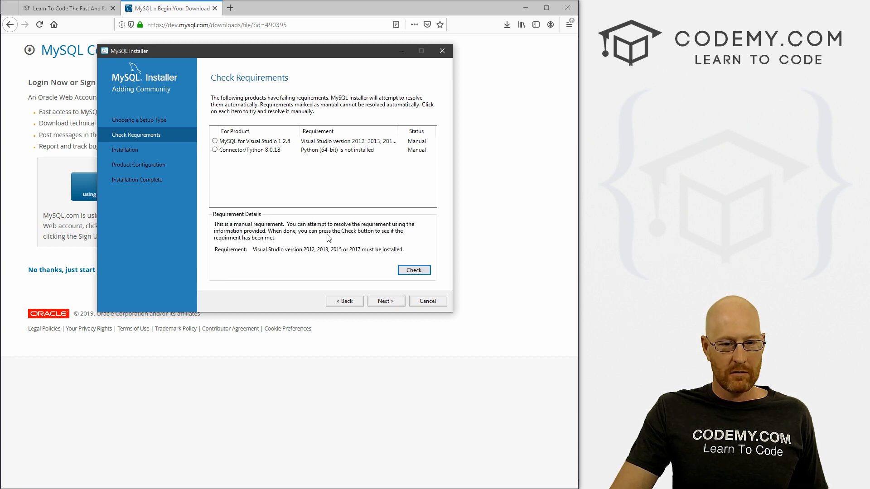
{"action": "left_click", "coordinate": [249, 150]}
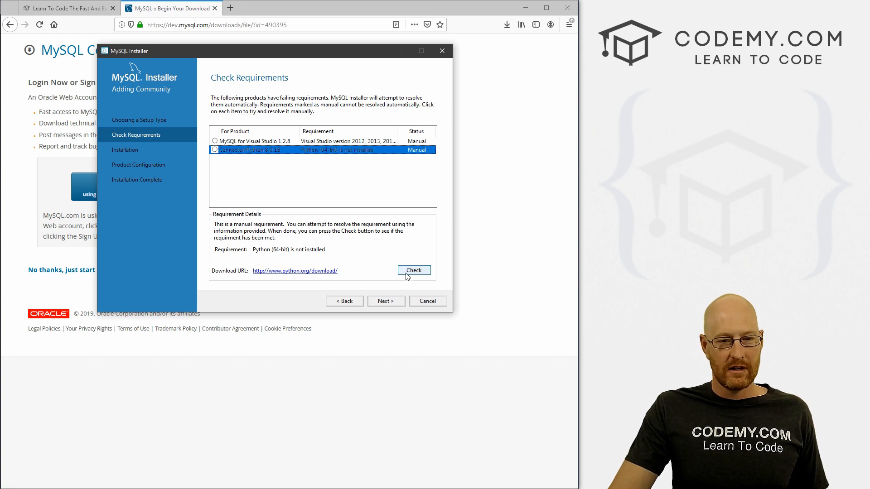
{"action": "left_click", "coordinate": [386, 300]}
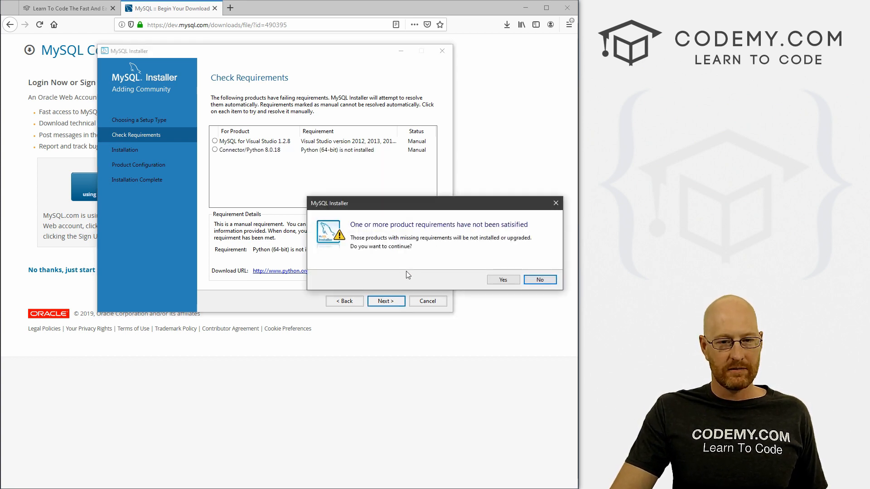
{"action": "left_click", "coordinate": [502, 279]}
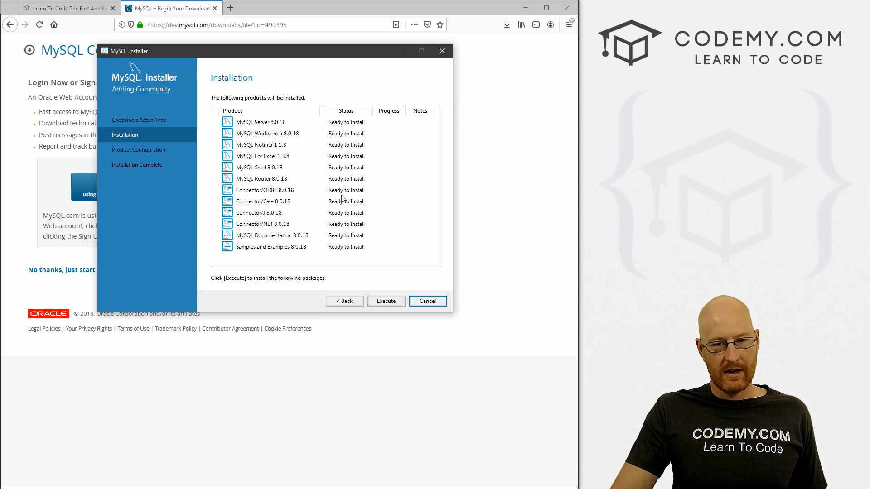
- Execute the installation of all thirteen products, then continue to configuration
{"action": "left_click", "coordinate": [385, 301]}
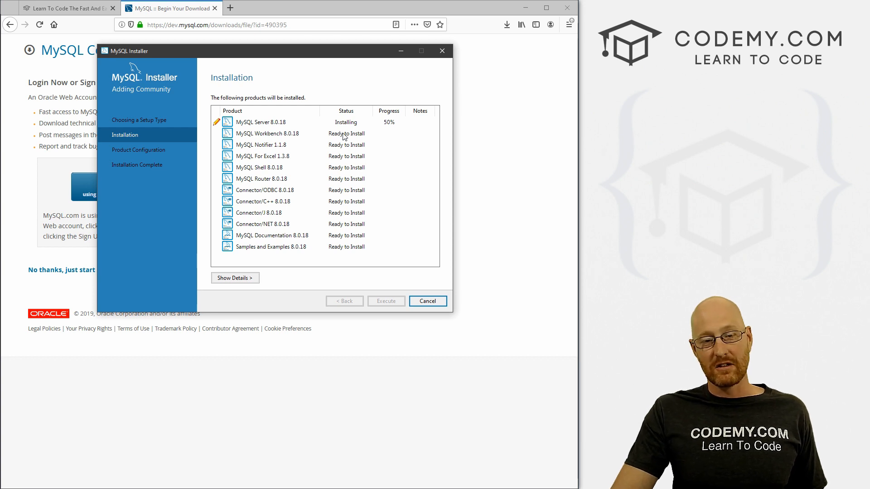
{"action": "mouse_move", "coordinate": [364, 276]}
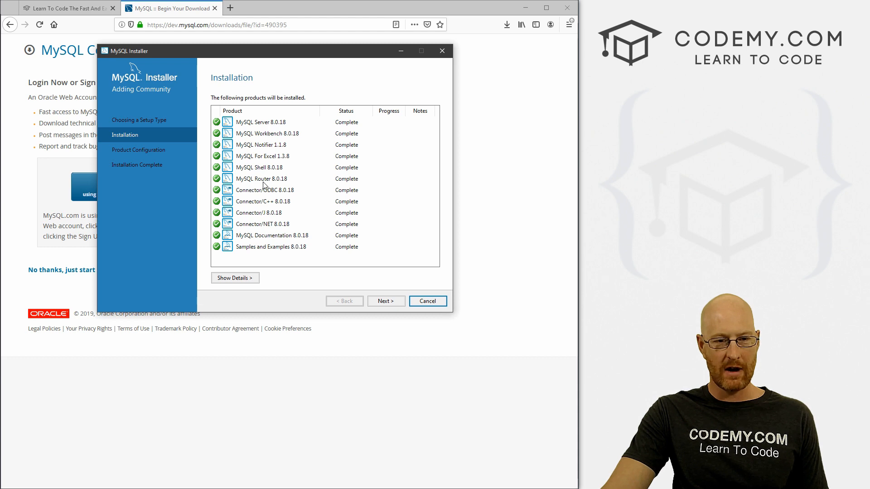
{"action": "mouse_move", "coordinate": [366, 180]}
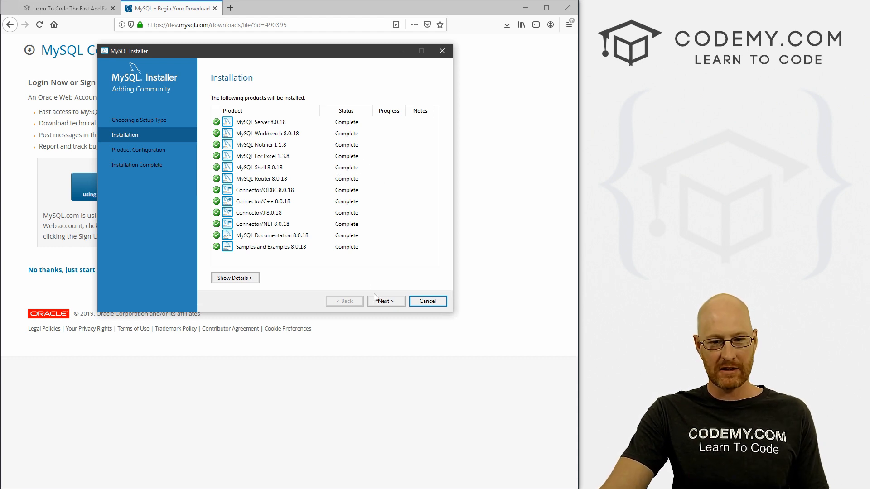
{"action": "left_click", "coordinate": [385, 300]}
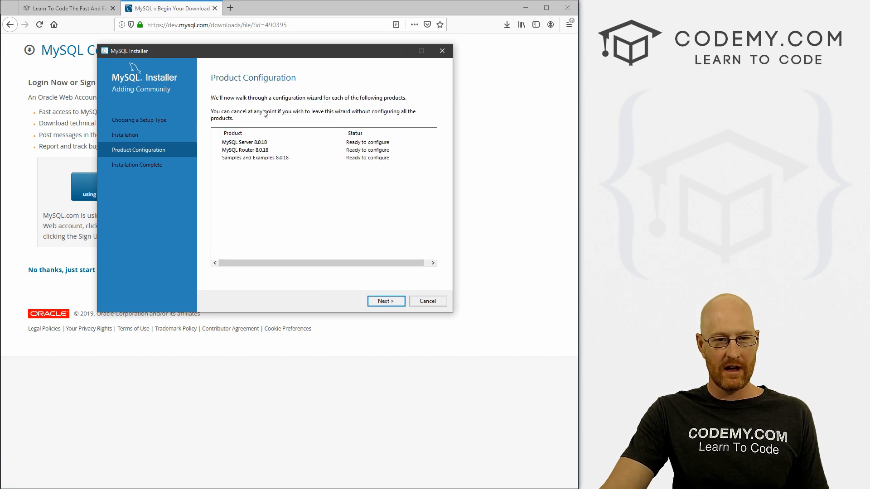
- Keep the standalone server option and default networking settings
{"action": "left_click", "coordinate": [385, 301]}
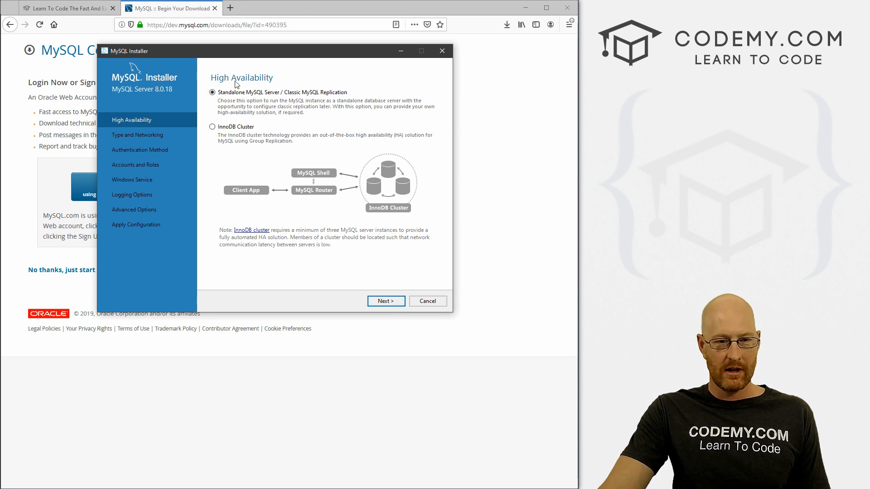
{"action": "left_click", "coordinate": [385, 301]}
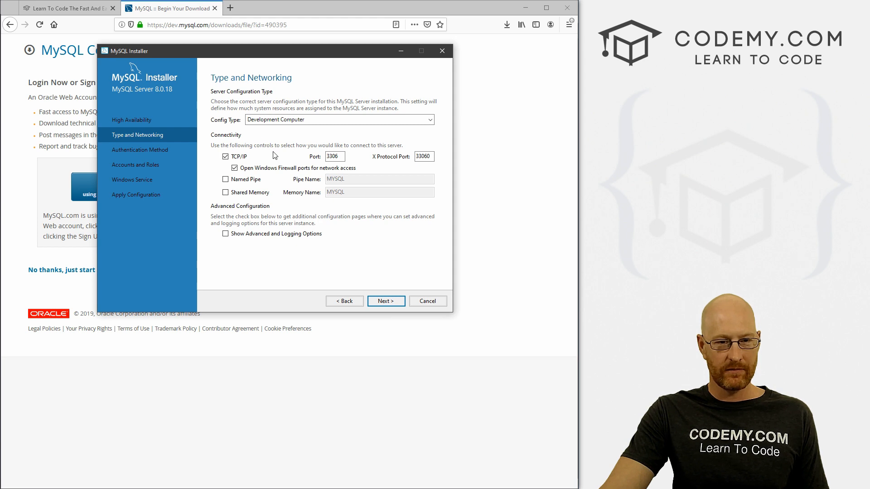
{"action": "left_click", "coordinate": [334, 156]}
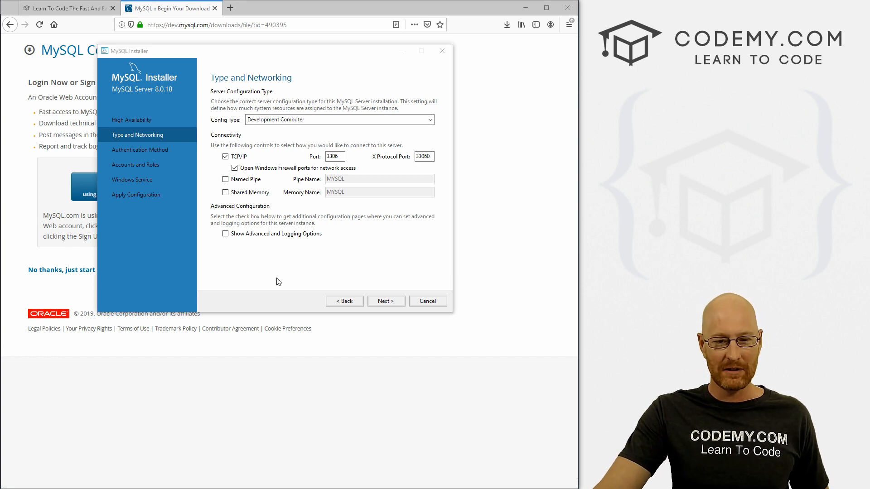
{"action": "left_click", "coordinate": [385, 301]}
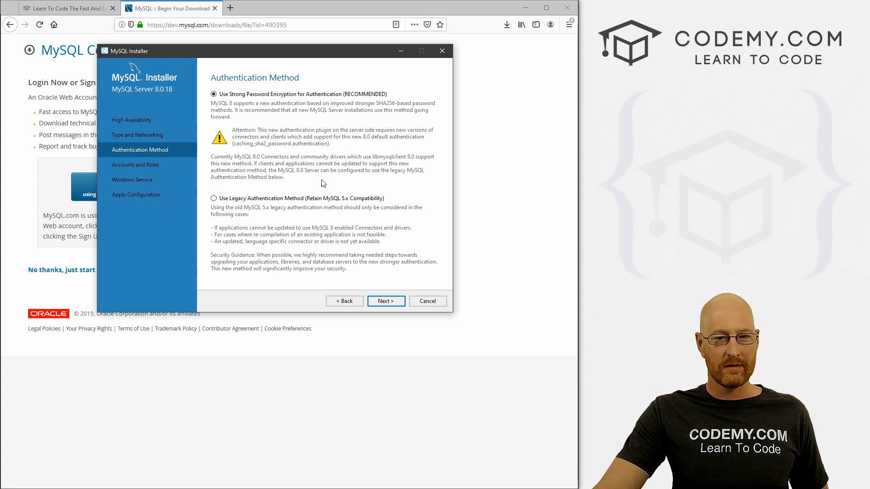
- Keep strong password authentication and set the root account password
{"action": "left_click", "coordinate": [386, 301]}
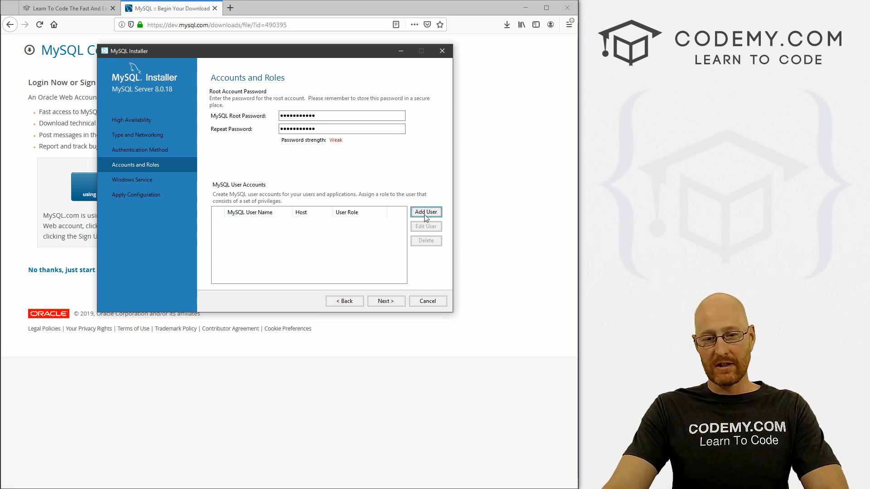
{"action": "left_click", "coordinate": [425, 212]}
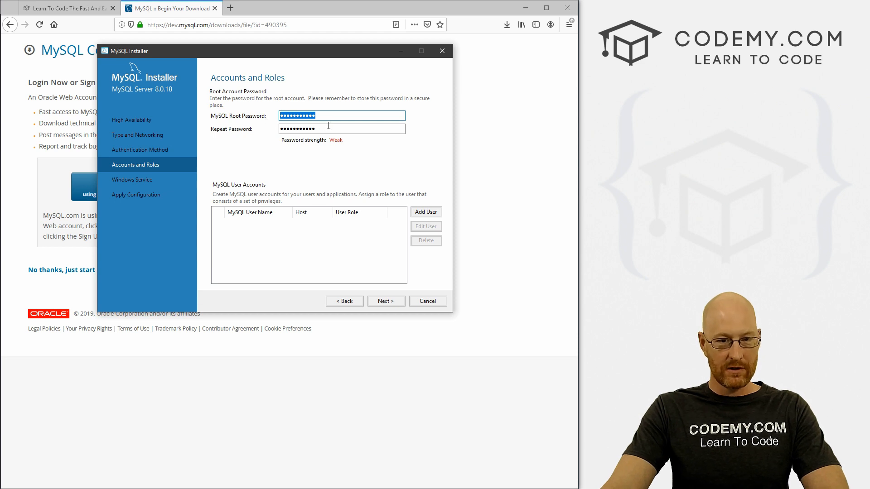
{"action": "left_click", "coordinate": [385, 300]}
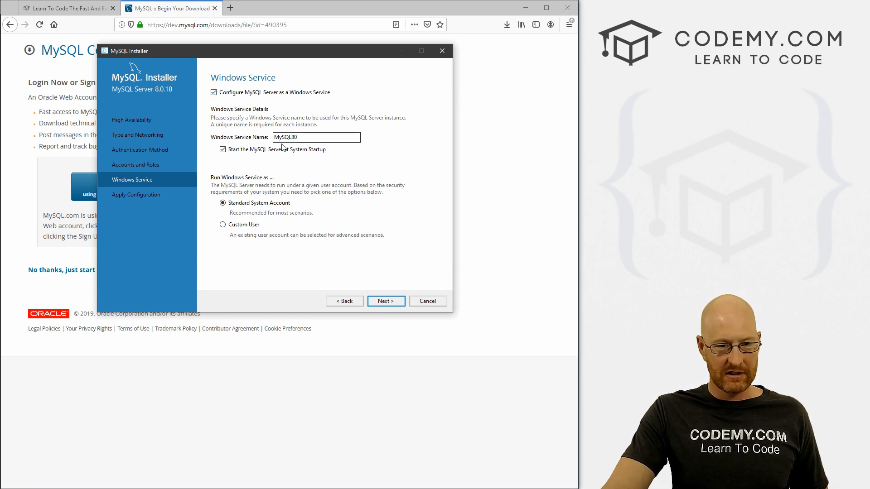
- Accept the MySQL80 Windows service defaults and proceed to Apply Configuration
{"action": "left_click", "coordinate": [223, 149]}
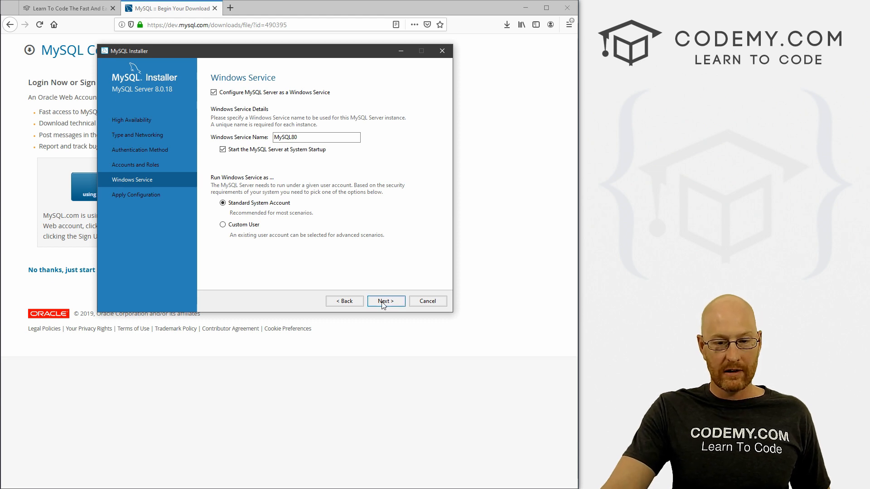
{"action": "left_click", "coordinate": [385, 300]}
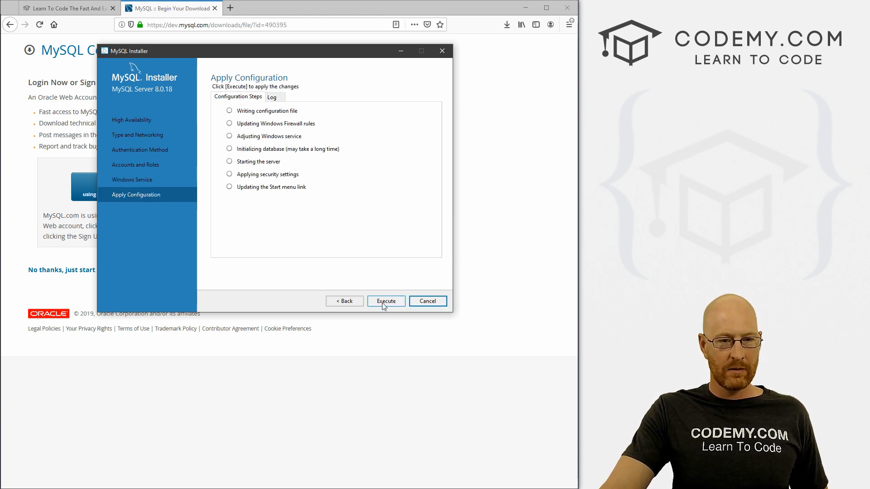
- Execute the seven MySQL Server 8.0.18 configuration steps and click Finish
{"action": "left_click", "coordinate": [386, 300]}
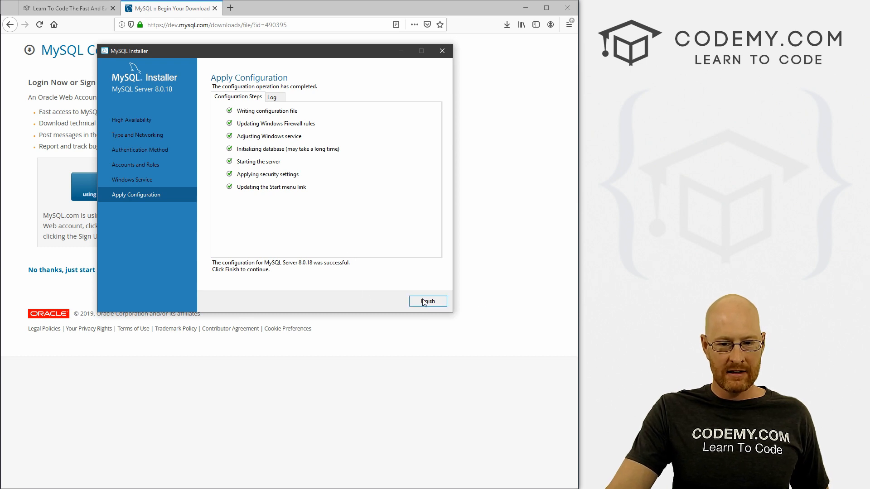
{"action": "left_click", "coordinate": [427, 301]}
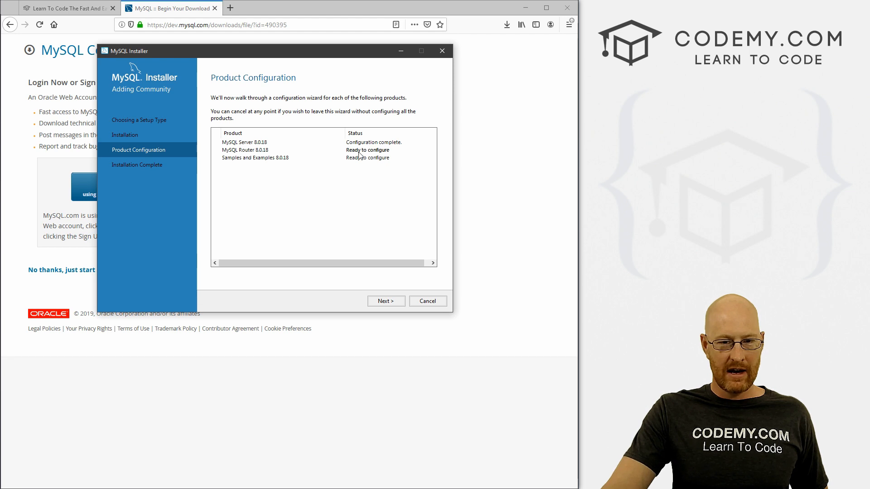
- Finish MySQL Router setup without bootstrapping and proceed to Samples and Examples
{"action": "left_click", "coordinate": [385, 301]}
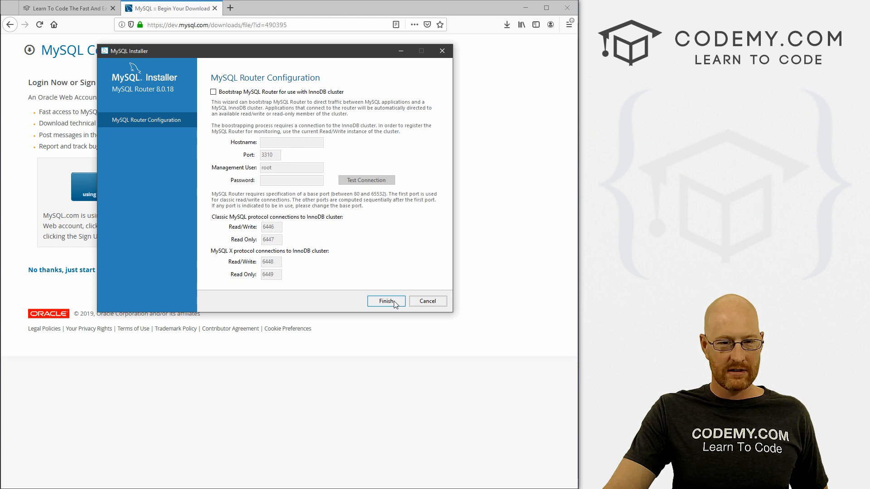
{"action": "left_click", "coordinate": [386, 301]}
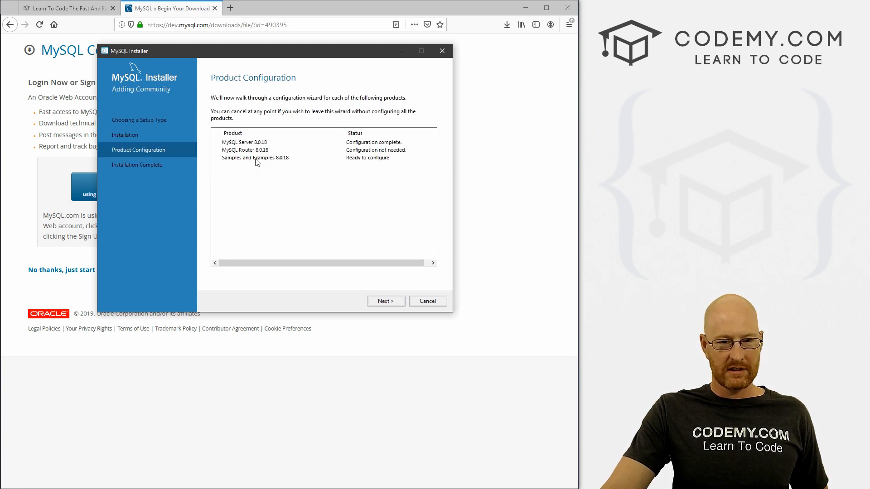
{"action": "left_click", "coordinate": [386, 300]}
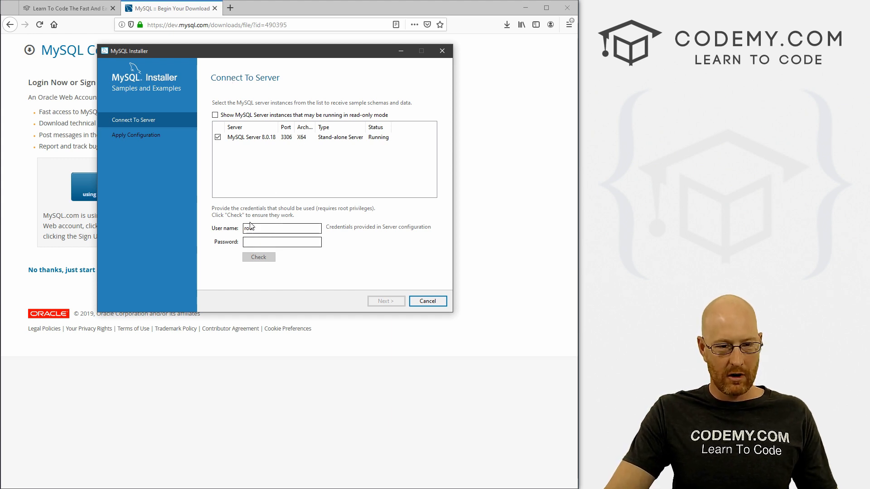
- Verify the root password for Samples and Examples, then execute and finish their configuration
{"action": "type", "text": "••••"}
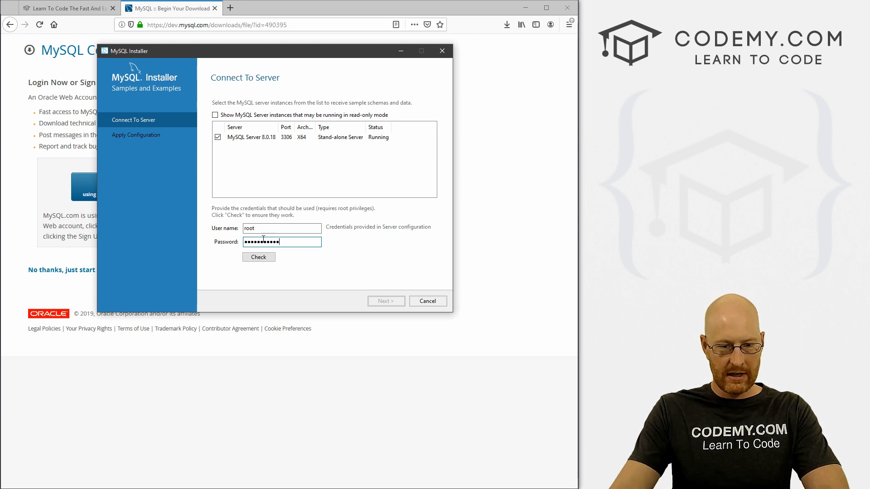
{"action": "left_click", "coordinate": [258, 256]}
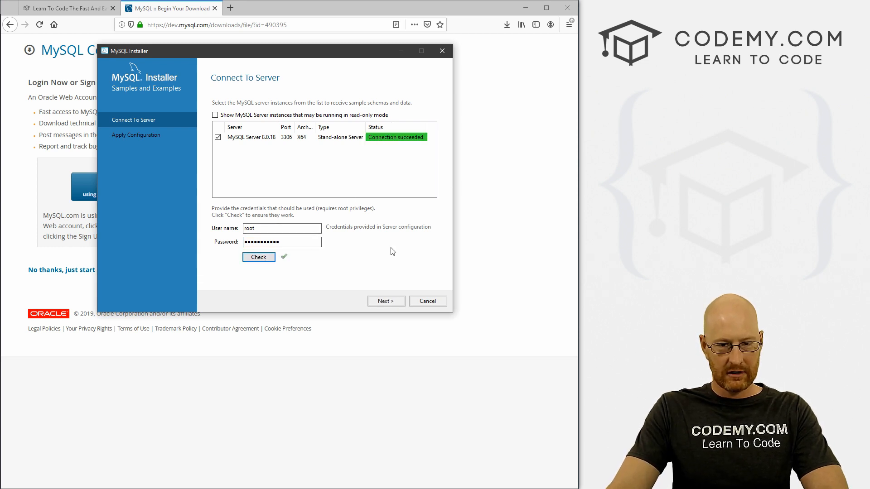
{"action": "left_click", "coordinate": [385, 301]}
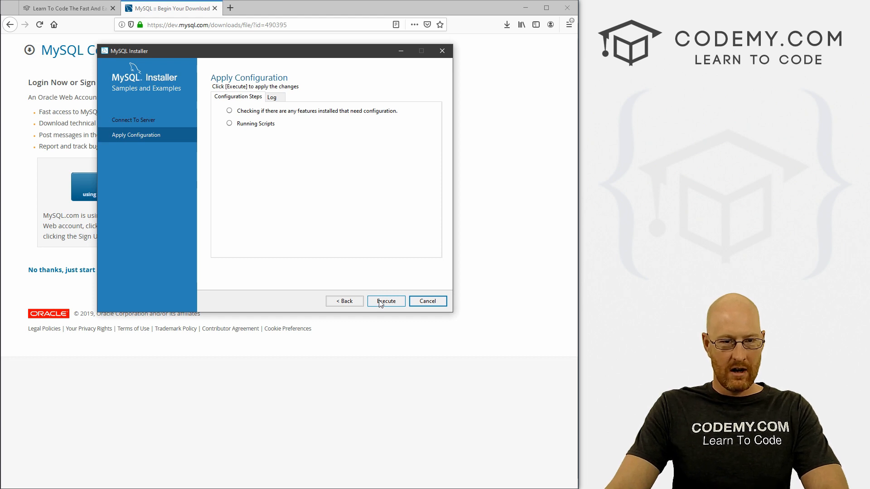
{"action": "left_click", "coordinate": [385, 301]}
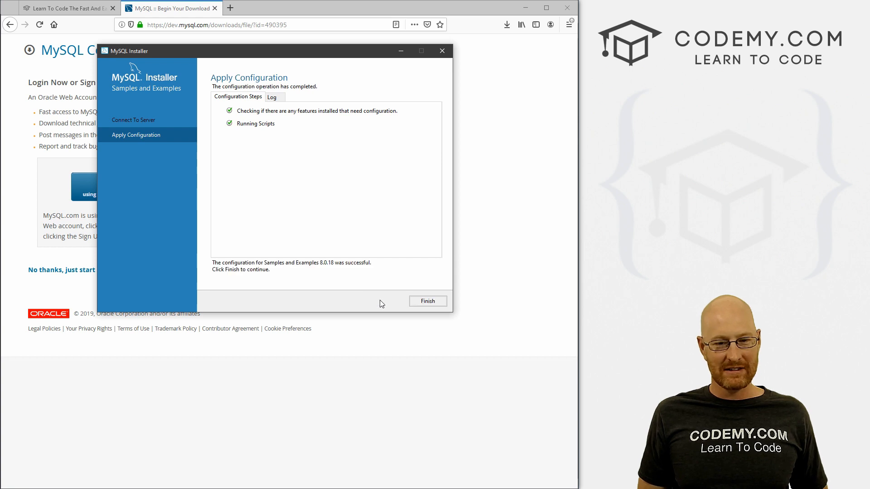
{"action": "mouse_move", "coordinate": [373, 284]}
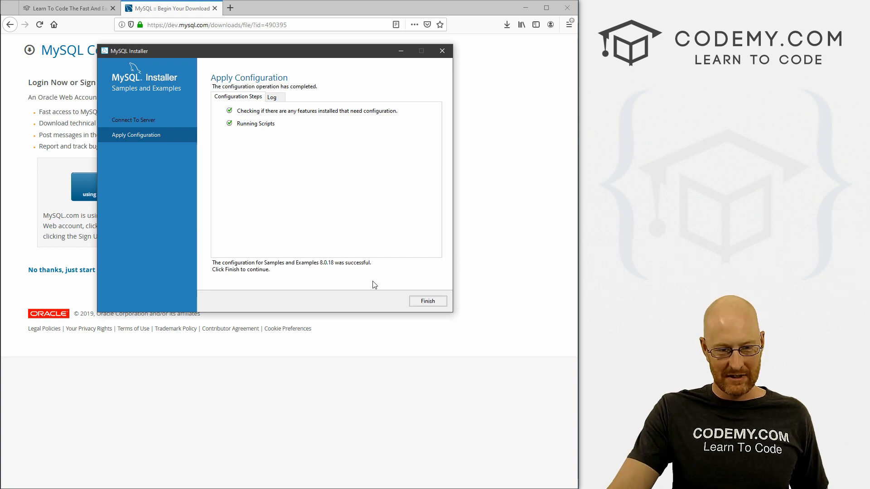
{"action": "left_click", "coordinate": [428, 301]}
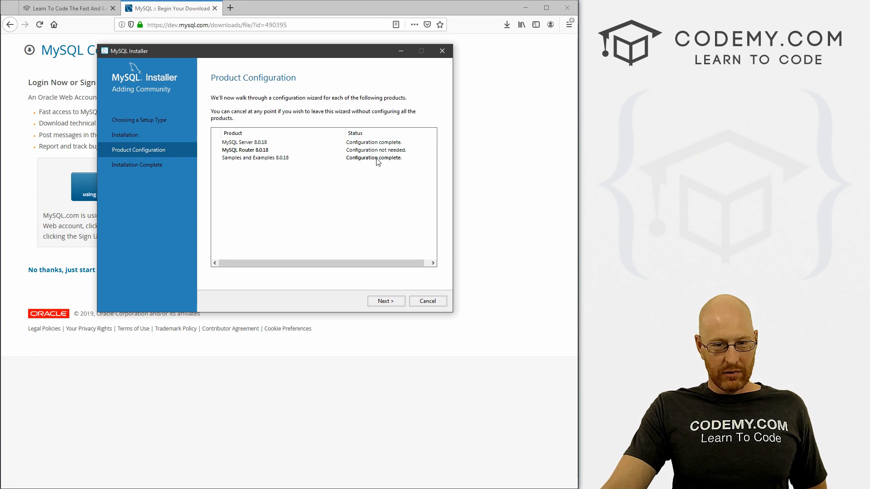
- Finish MySQL Installer with the Workbench and Shell auto-launch options left unchecked
{"action": "left_click", "coordinate": [386, 301]}
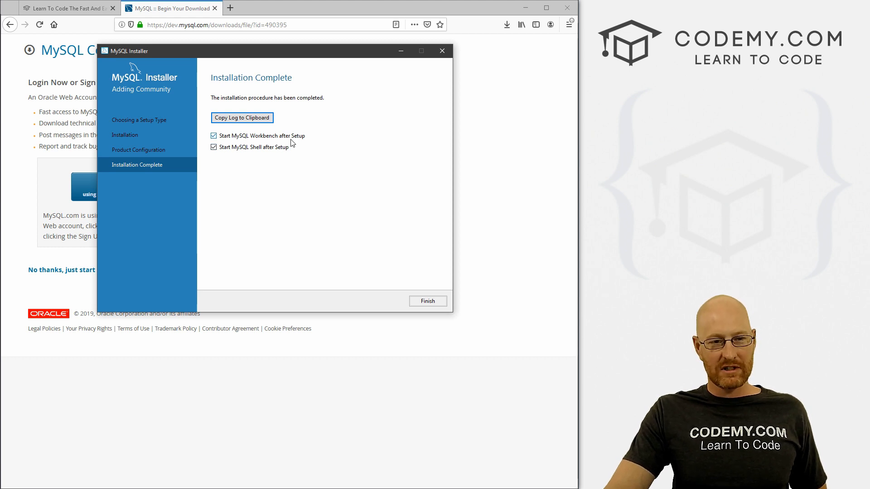
{"action": "left_click", "coordinate": [214, 136]}
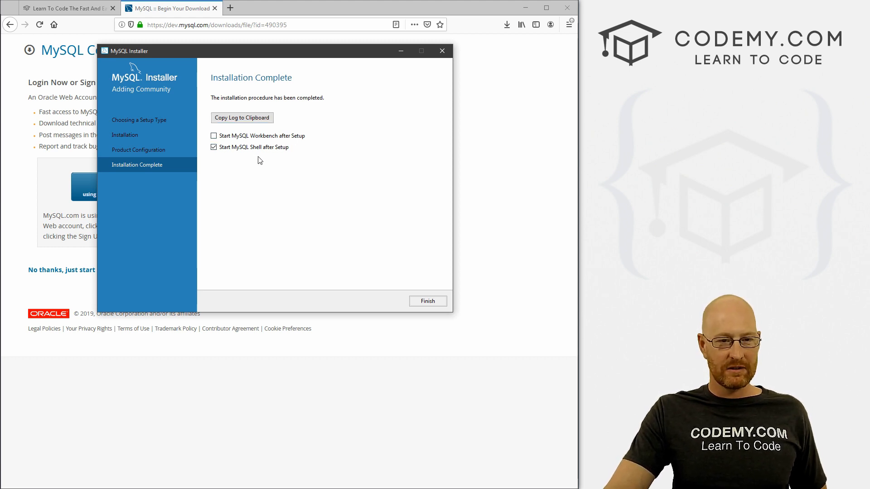
{"action": "left_click", "coordinate": [213, 136]}
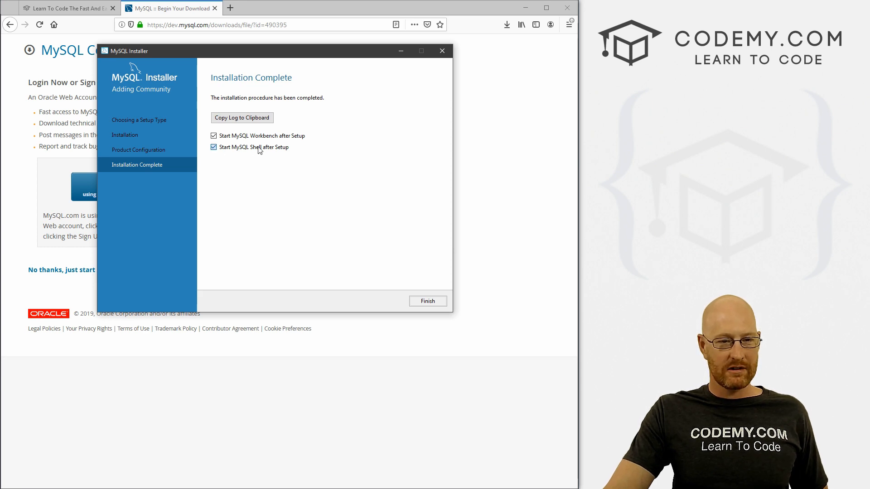
{"action": "left_click", "coordinate": [213, 146]}
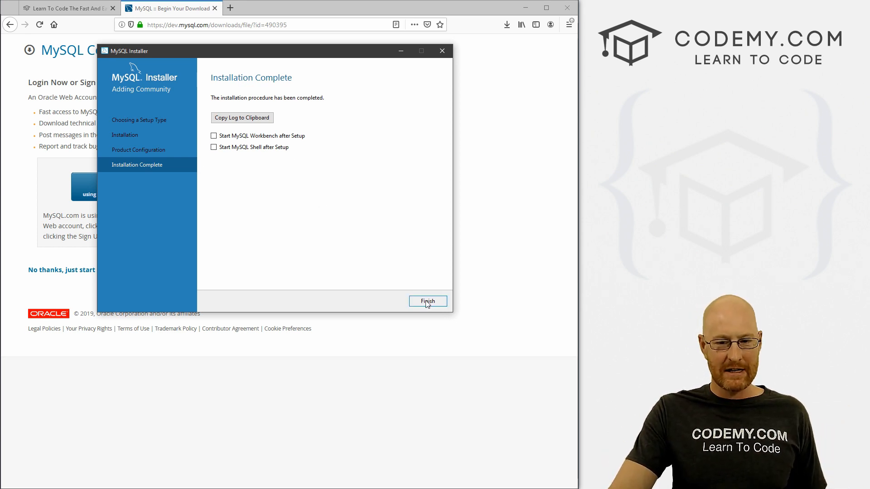
{"action": "left_click", "coordinate": [427, 301]}
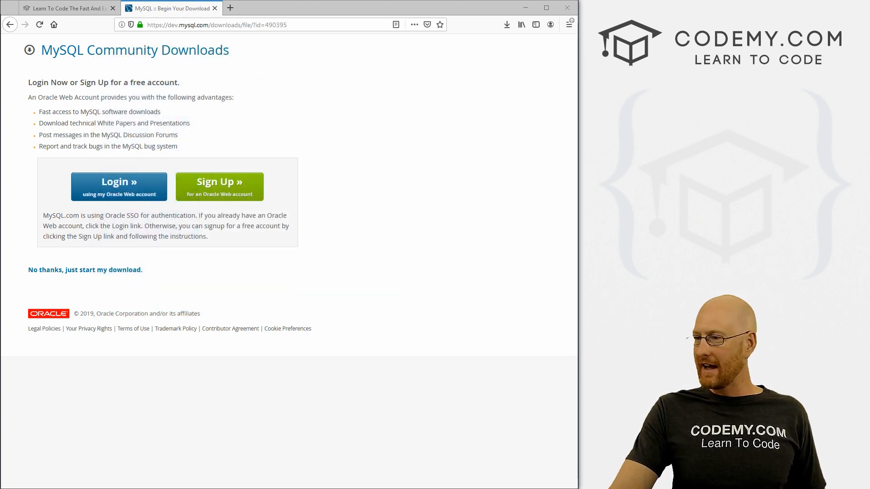
{"action": "mouse_move", "coordinate": [581, 84]}
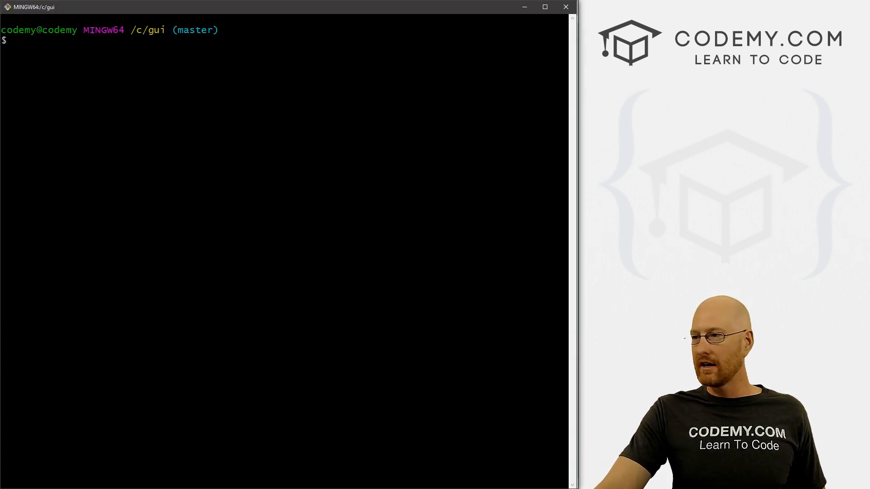
{"action": "mouse_move", "coordinate": [660, 85]}
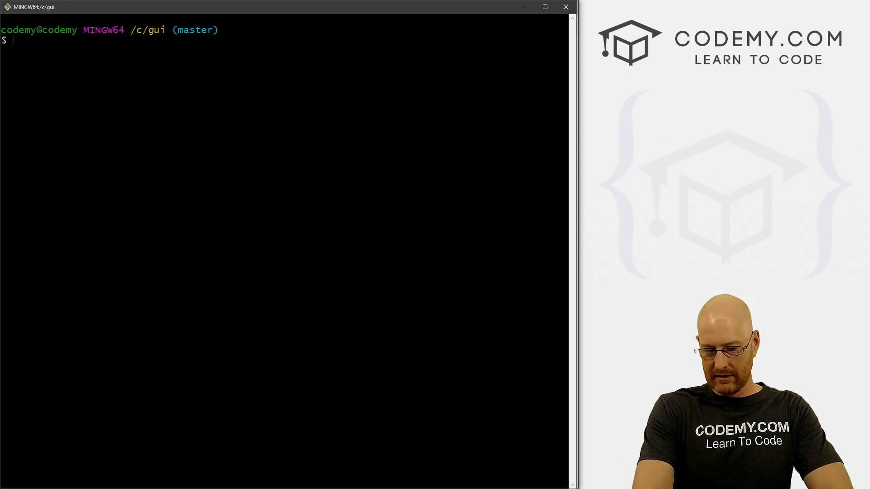
- Run pip install mysql-connector in Git Bash
{"action": "type", "text": "pip instal;l"}
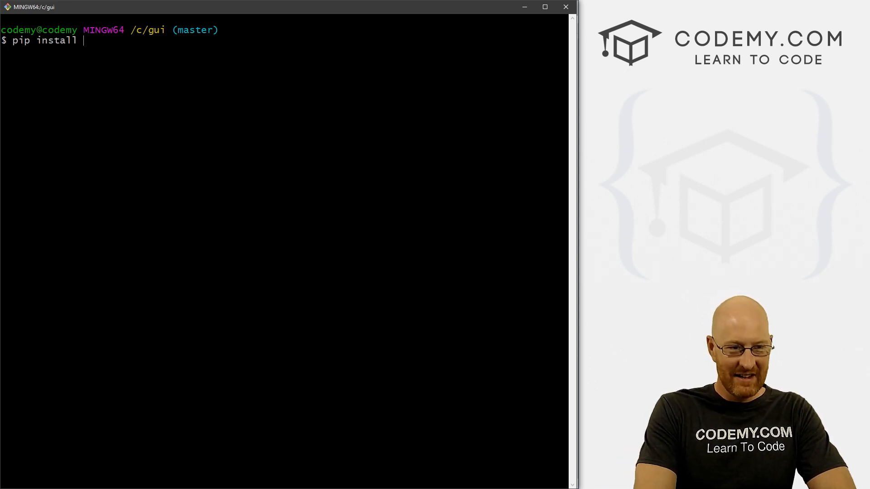
{"action": "type", "text": "my"}
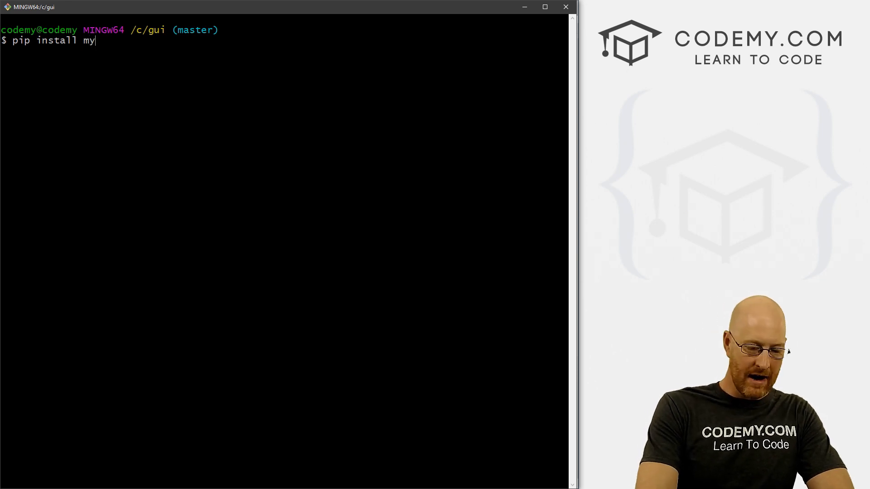
{"action": "type", "text": "sql-c"}
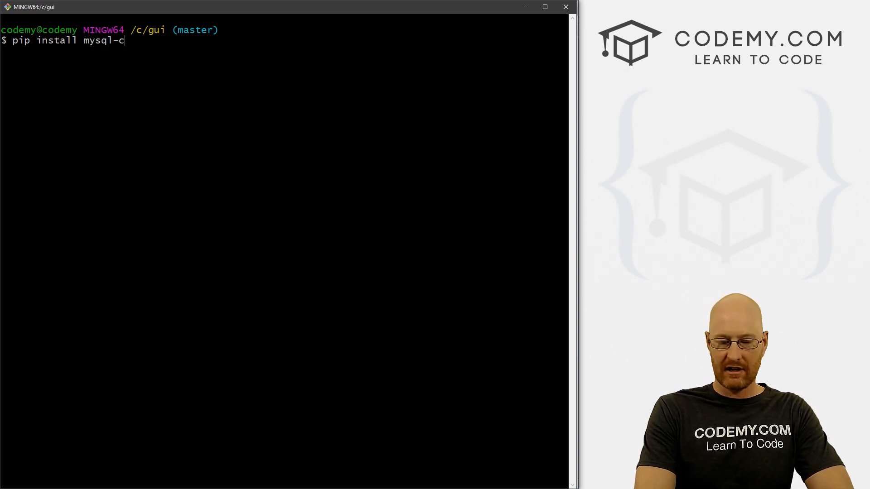
{"action": "type", "text": "onnector"}
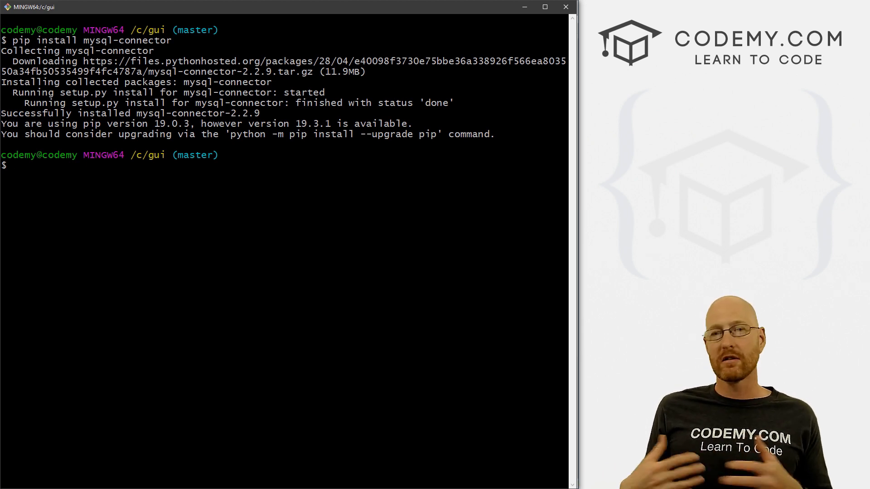
- Install mysql-connector-python with pip after a mistyped first attempt errors
{"action": "type", "text": "p"}
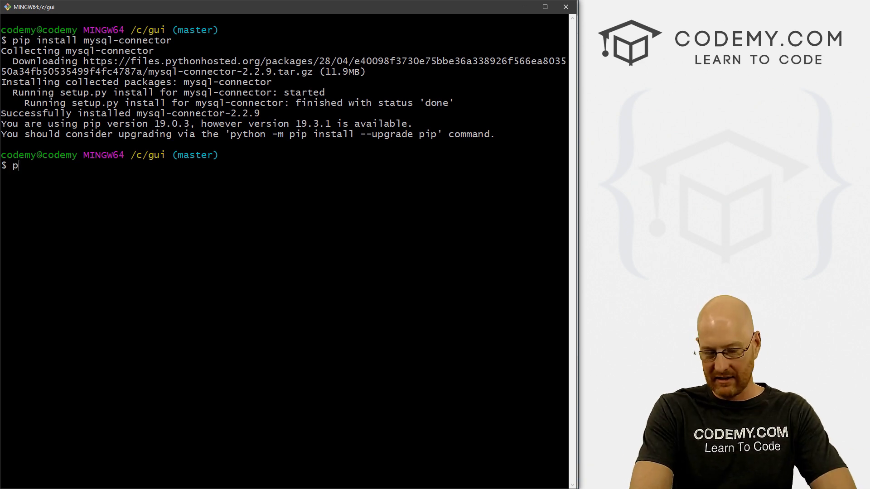
{"action": "type", "text": "ip"}
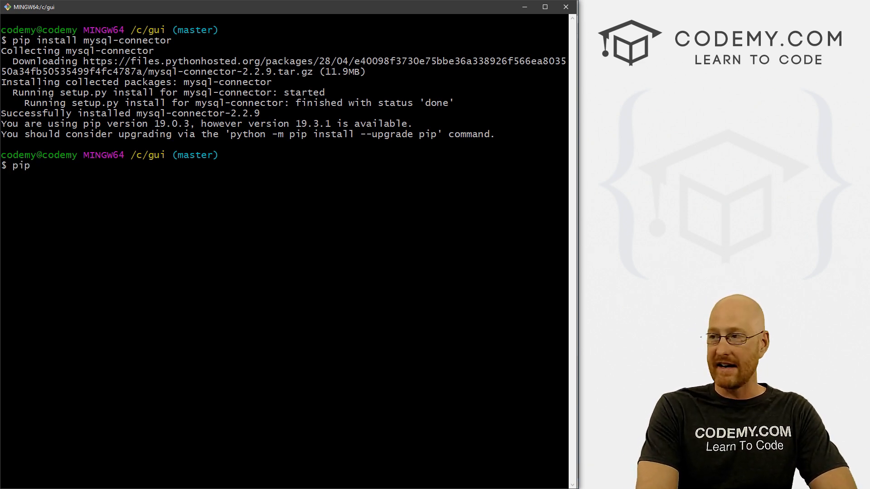
{"action": "type", "text": "mysql-connec"}
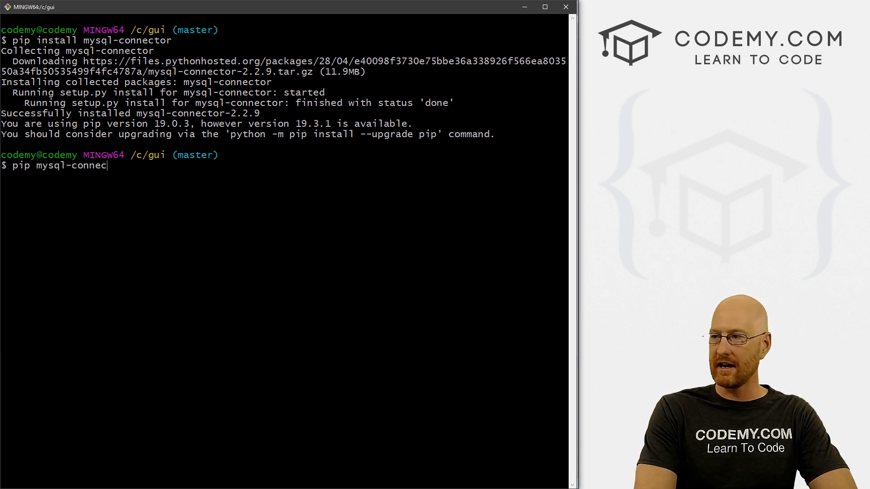
{"action": "type", "text": "tor"}
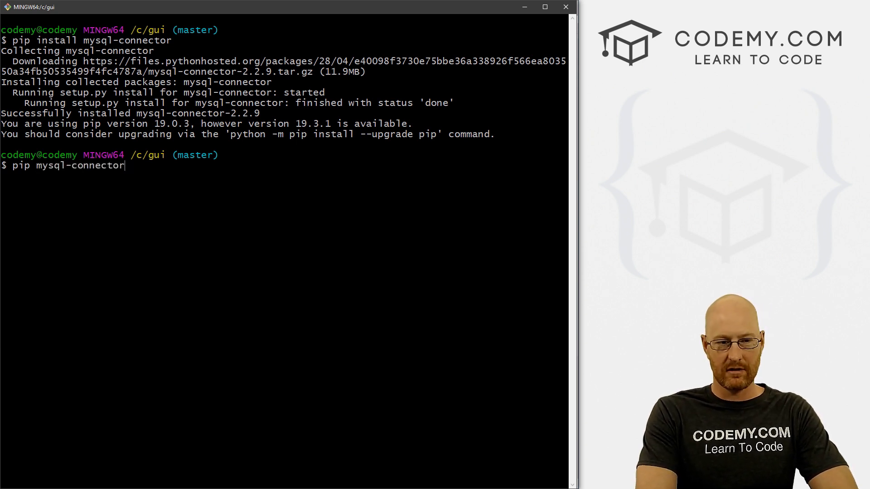
{"action": "type", "text": "-python"}
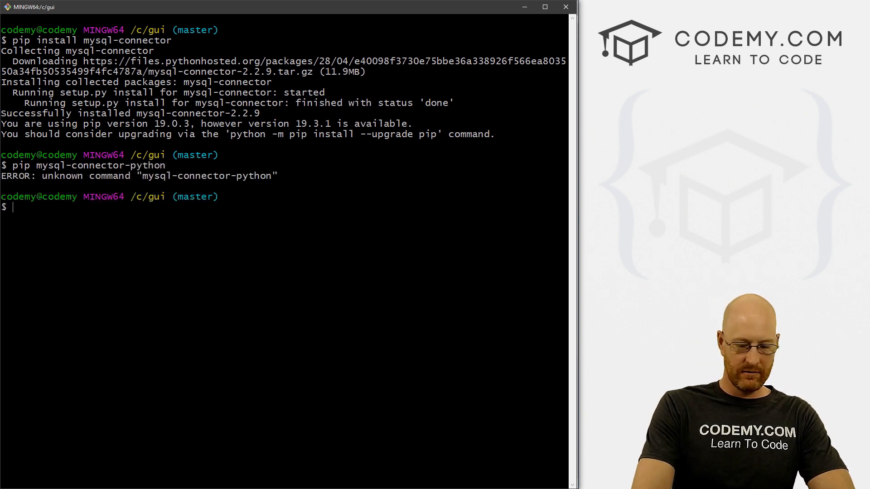
{"action": "type", "text": "pip install"}
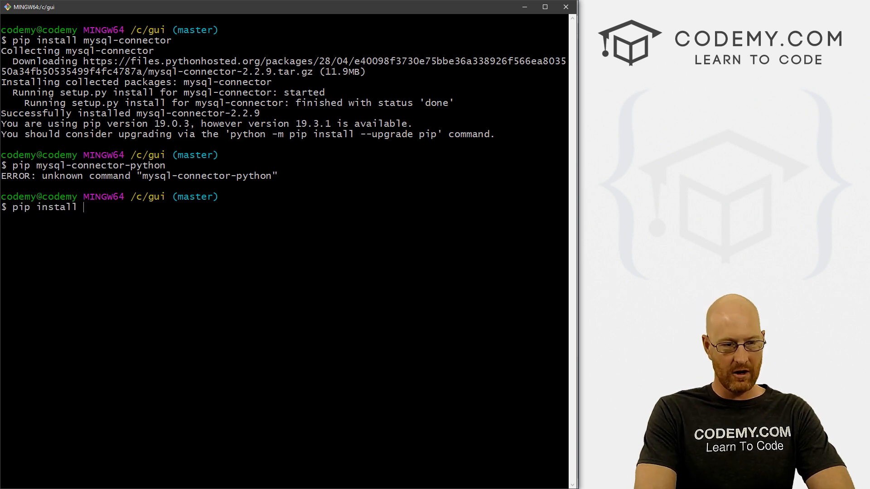
{"action": "type", "text": "mysql-connector-"}
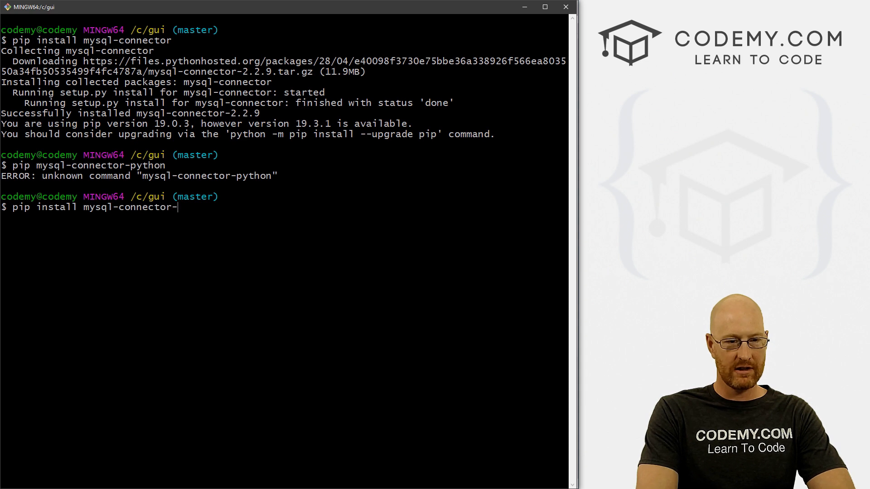
{"action": "type", "text": "python"}
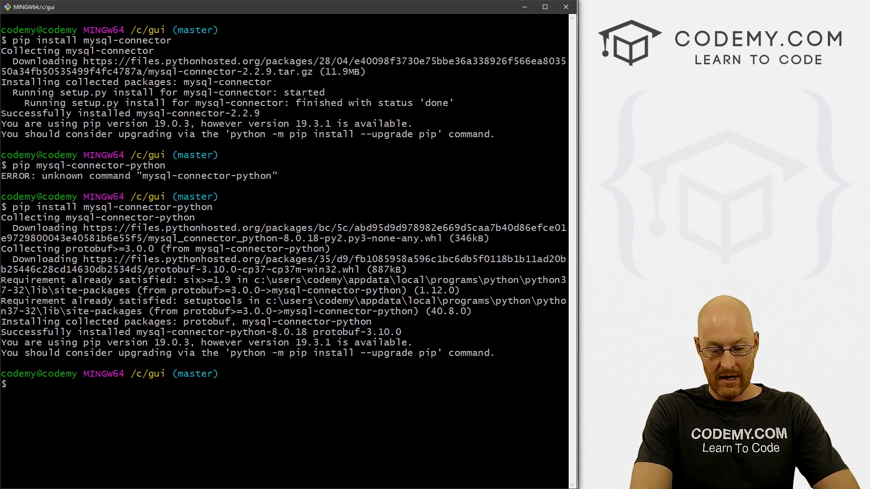
- Type pip install mysql-connector-python at the Git Bash prompt again
{"action": "type", "text": "pip"}
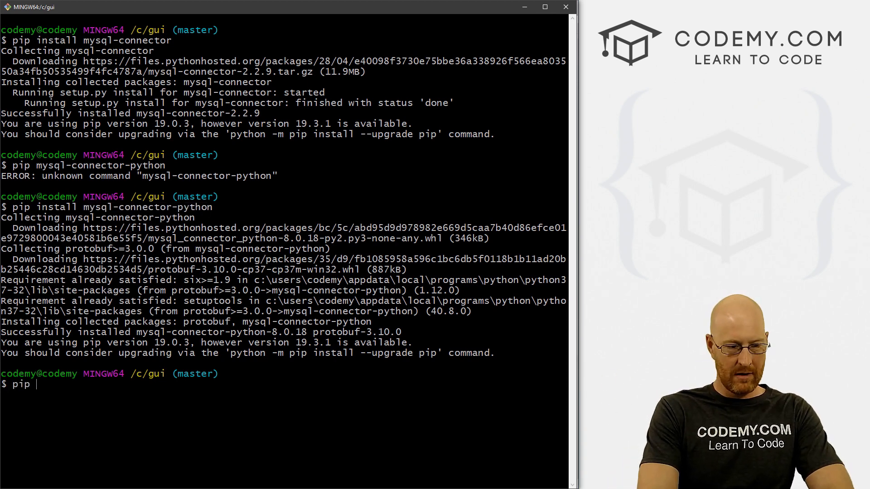
{"action": "type", "text": "install"}
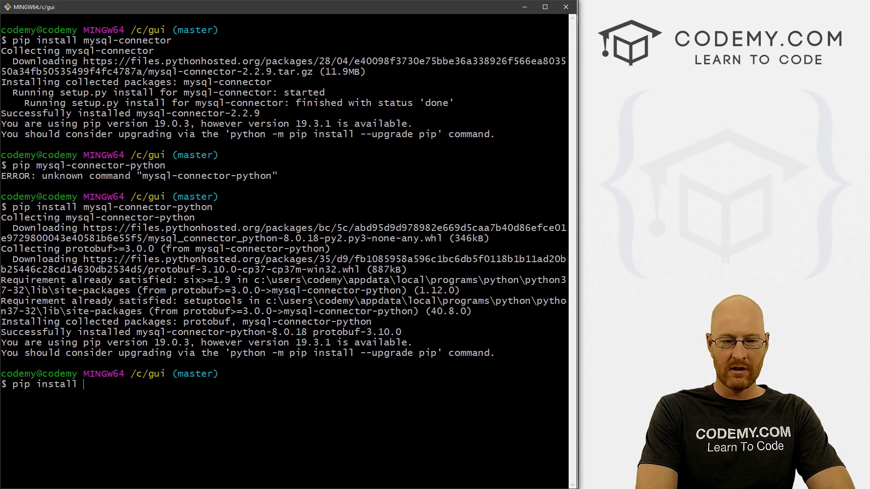
{"action": "type", "text": "mysql-conn"}
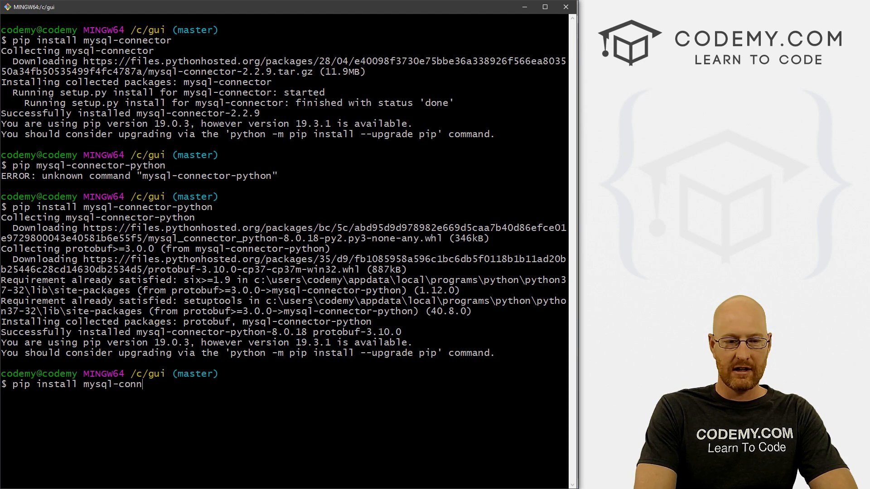
{"action": "type", "text": "ector-"}
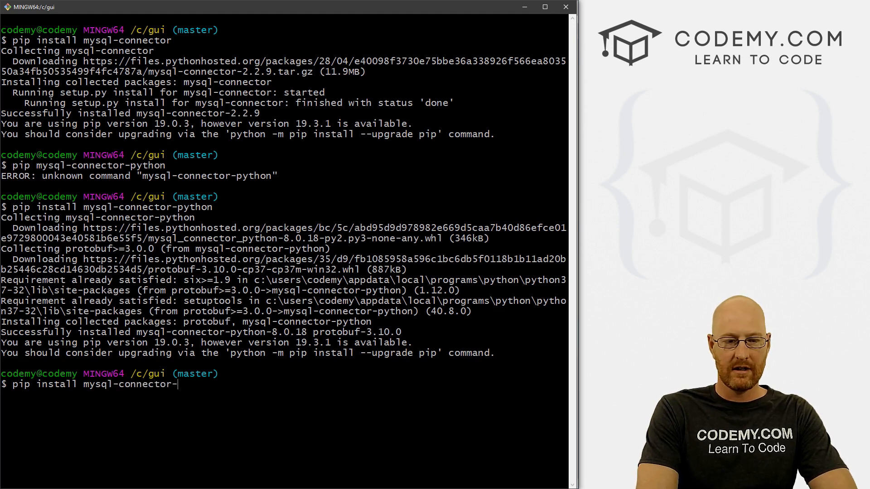
{"action": "type", "text": "pyth"}
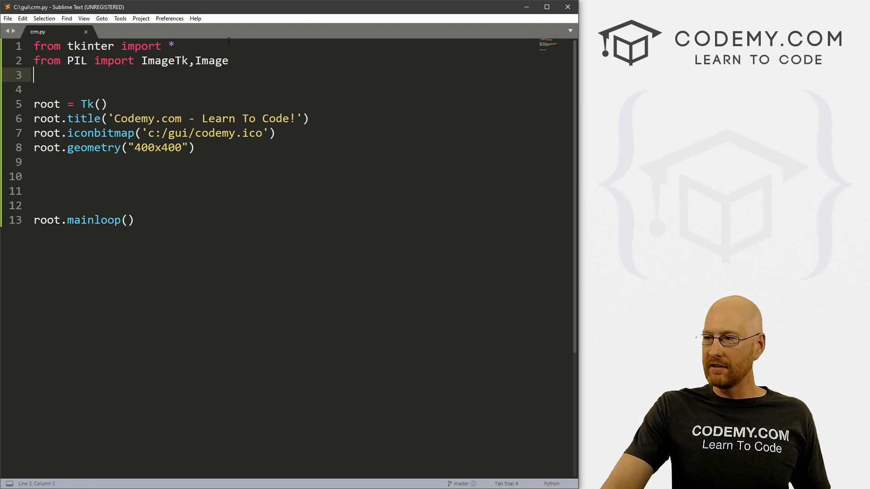
- Add 'import mysql.connector' on line 3 of crm.py, below the PIL import
{"action": "type", "text": "import"}
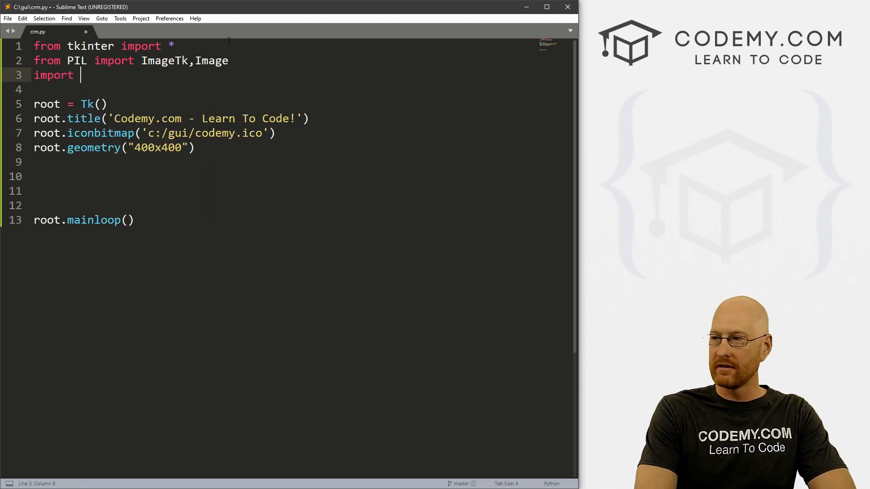
{"action": "type", "text": "mysql"}
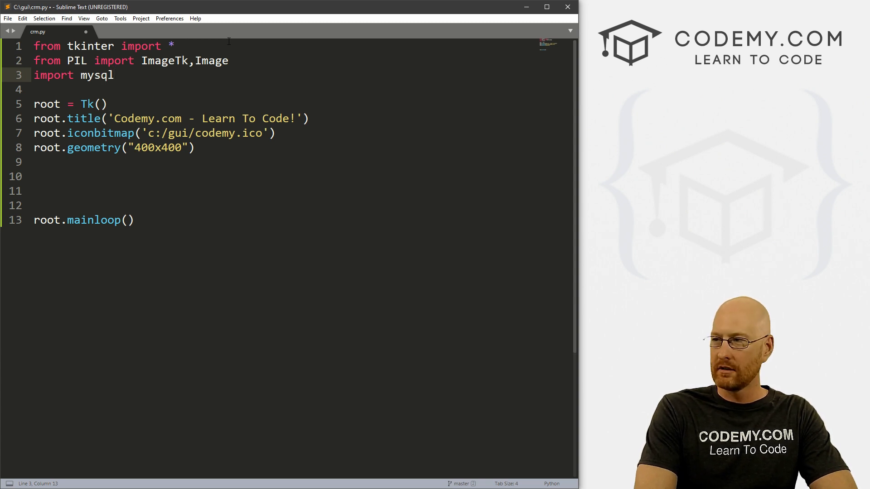
{"action": "type", "text": ".con"}
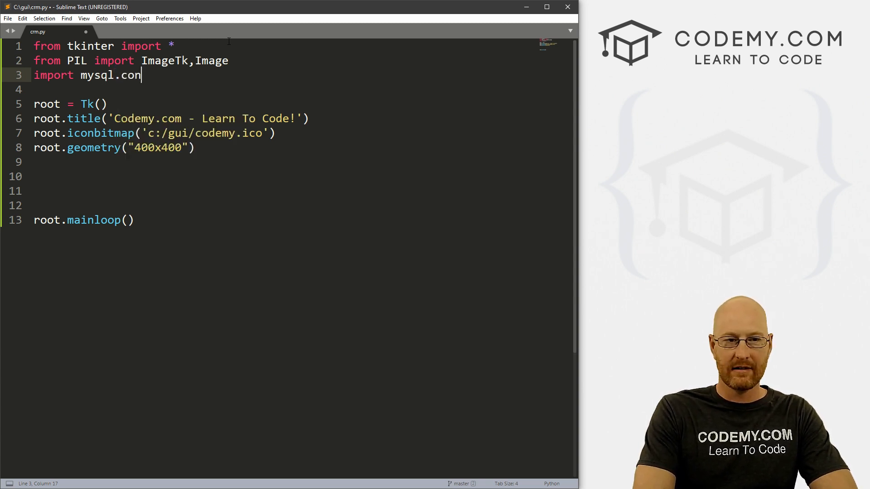
{"action": "type", "text": "nector"}
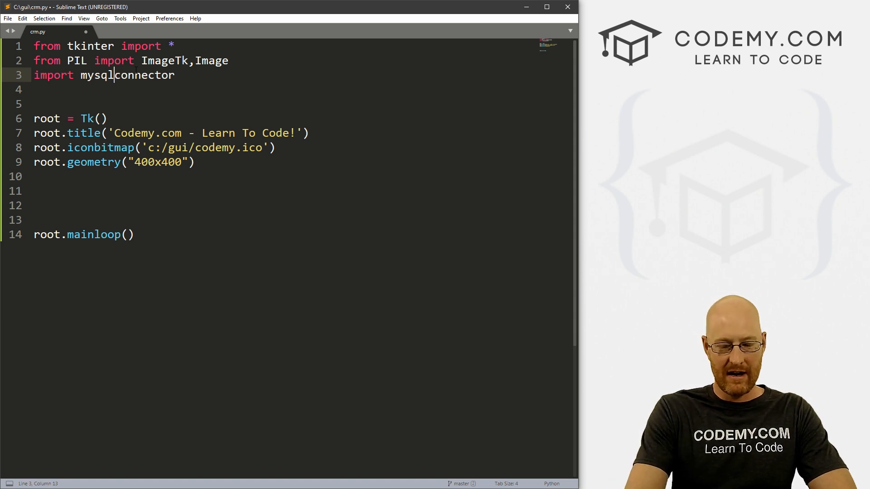
{"action": "type", "text": "."}
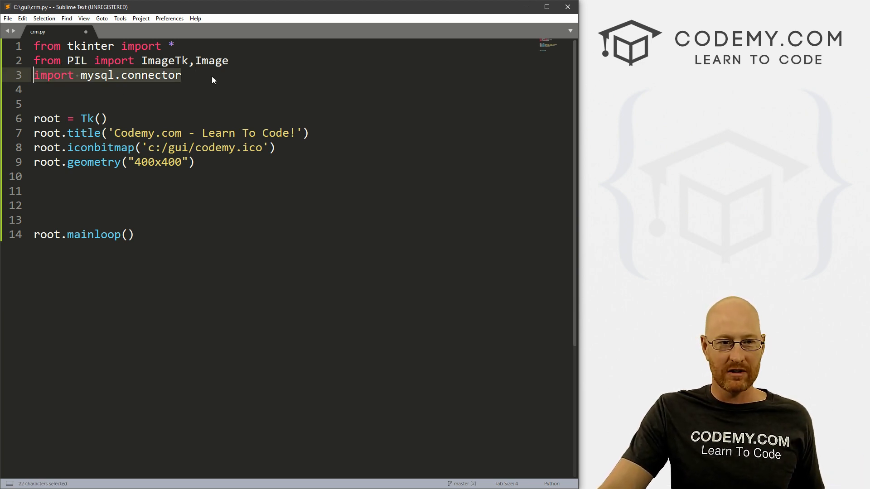
{"action": "type", "text": ".pth"}
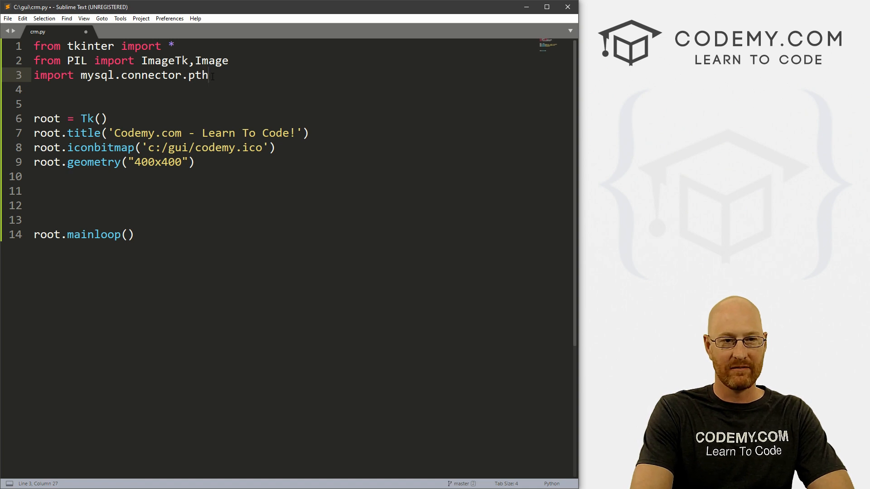
{"action": "type", "text": "ython"}
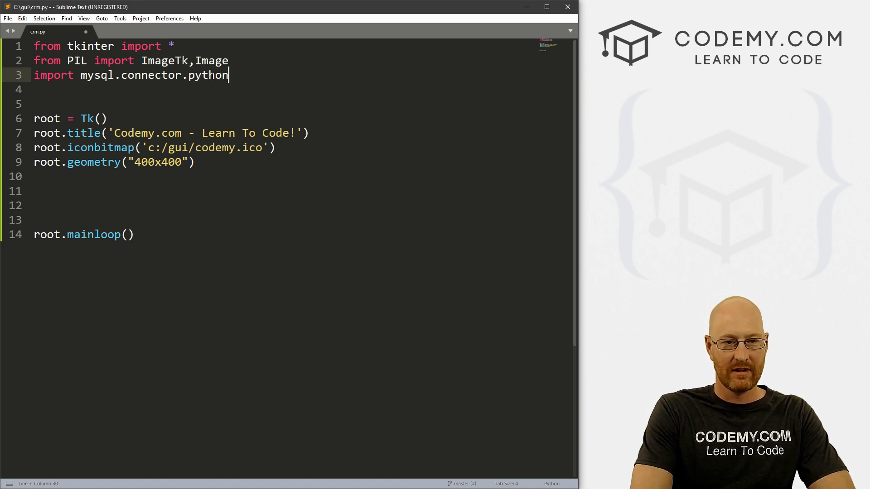
{"action": "type", "text": ".rf"}
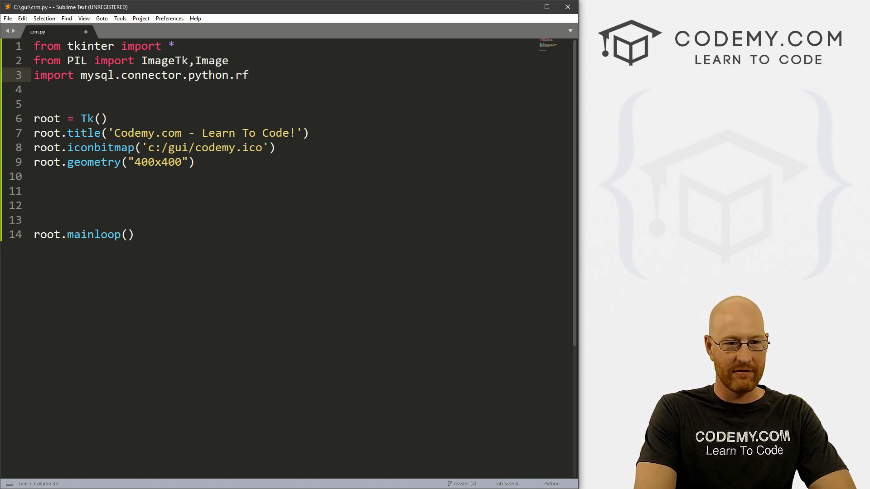
{"action": "key", "text": "BackSpace"}
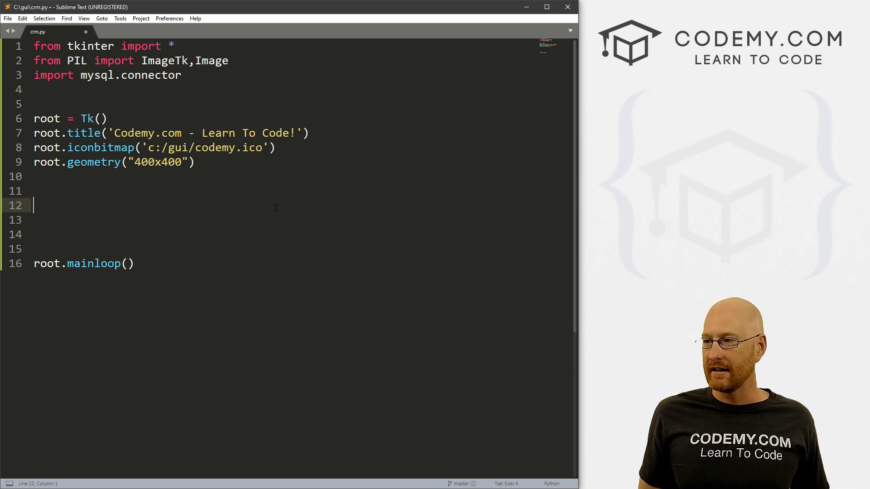
- Start a 'mydb = mysql.connector.connect(' call on line 12 of crm.py
{"action": "type", "text": "my"}
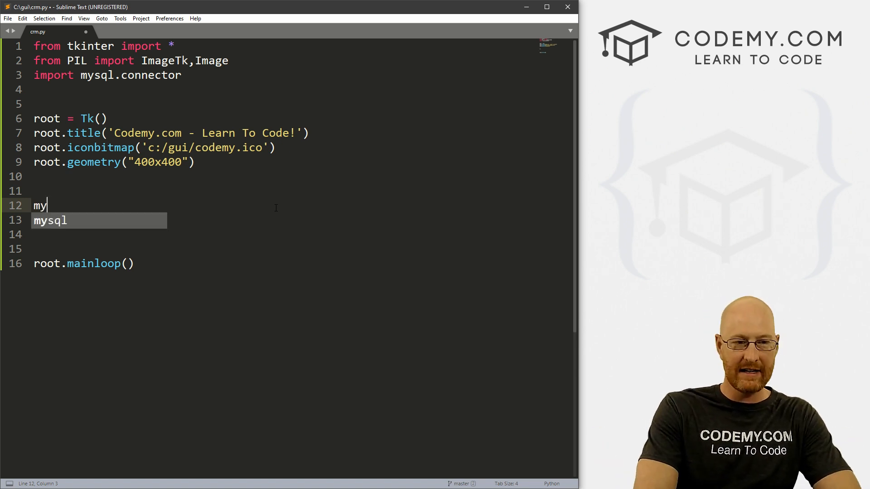
{"action": "type", "text": "d"}
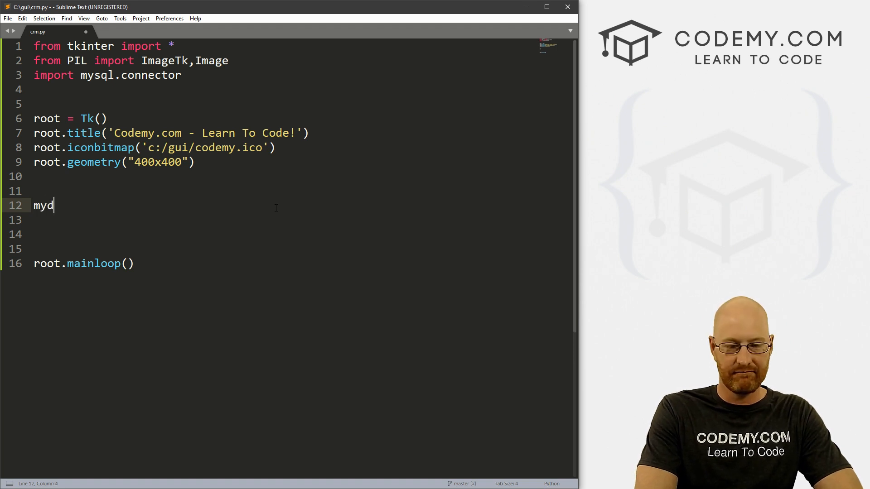
{"action": "type", "text": "b = m"}
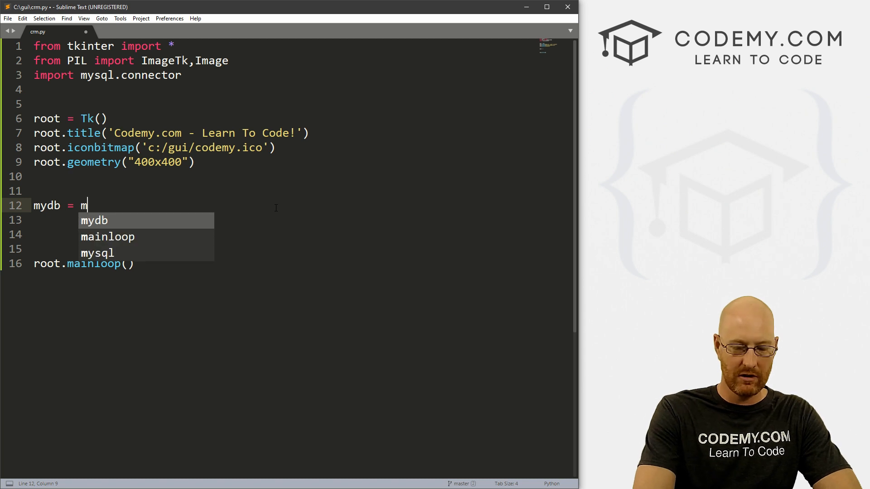
{"action": "type", "text": "ysql"}
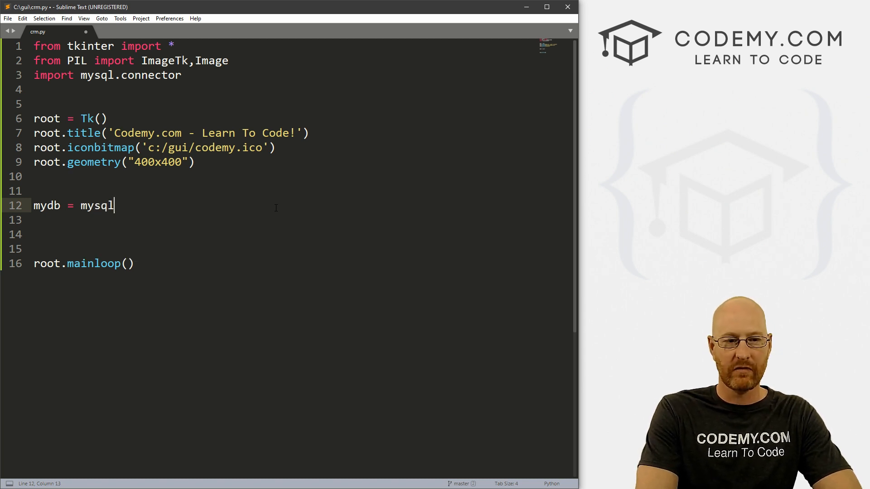
{"action": "type", "text": ".connector"}
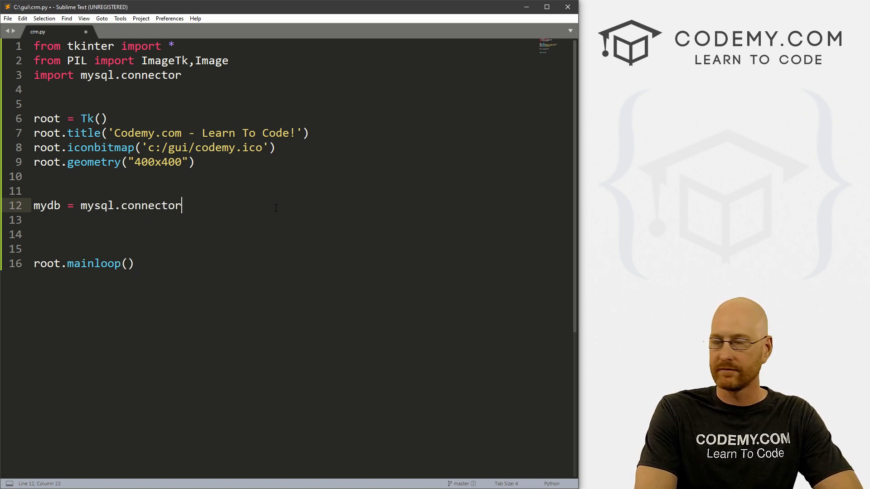
{"action": "type", "text": ".conn"}
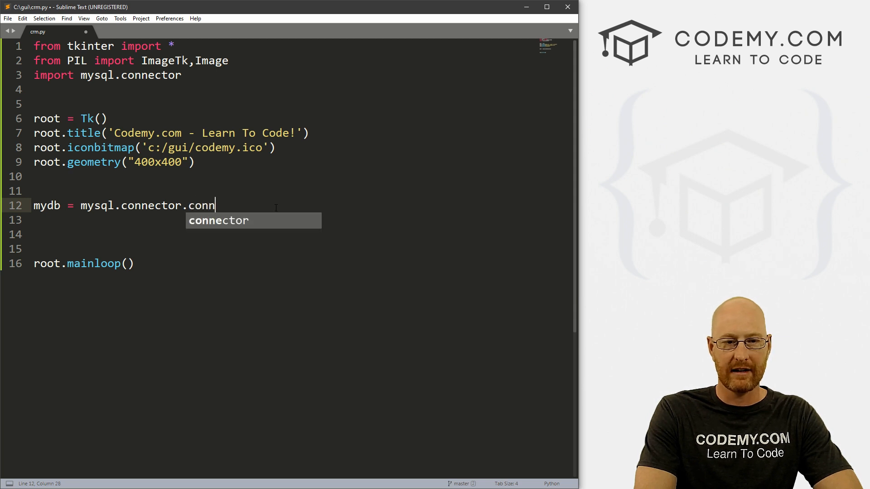
{"action": "type", "text": "ect("}
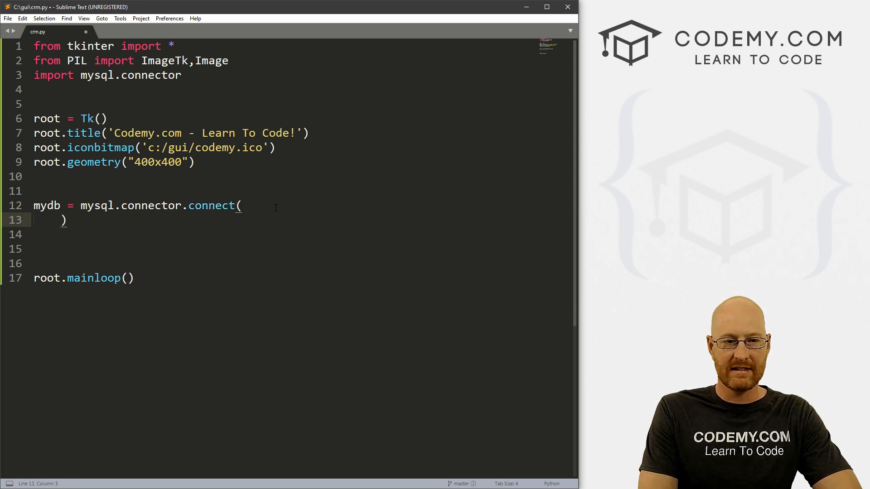
{"action": "key", "text": "enter"}
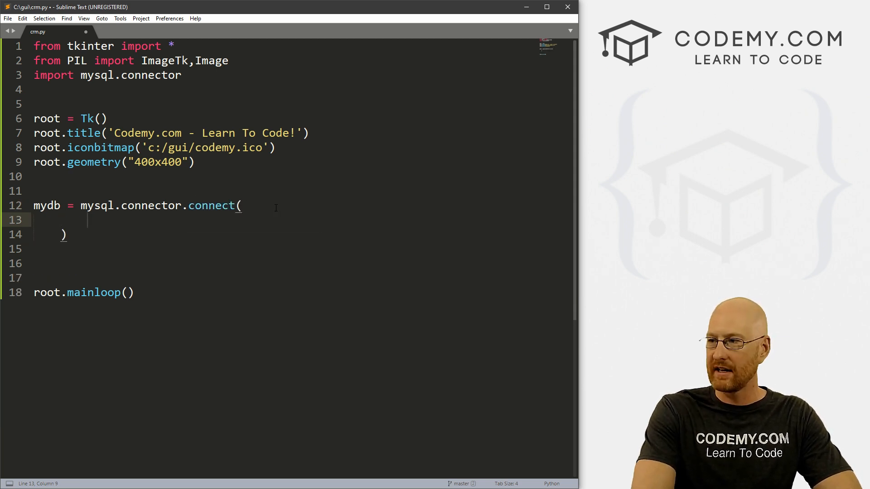
- Add empty host, user and psswd arguments on separate indented lines
{"action": "type", "text": "host ="}
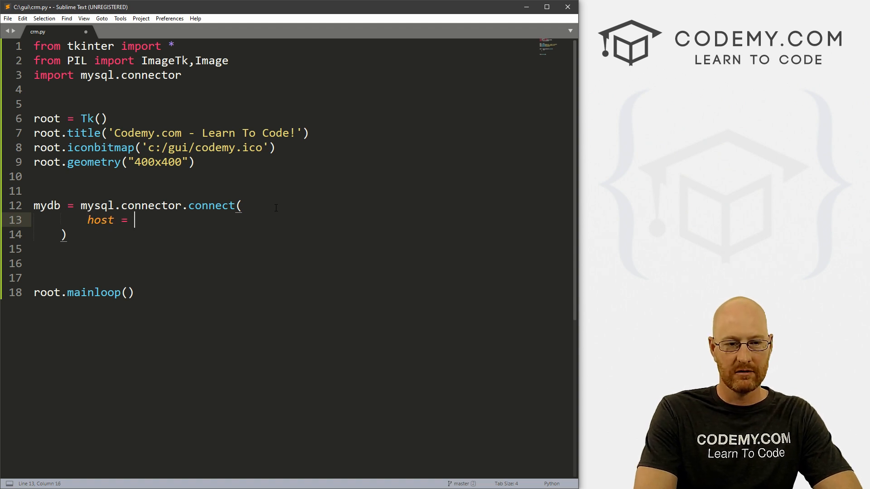
{"action": "type", "text": "\"\","}
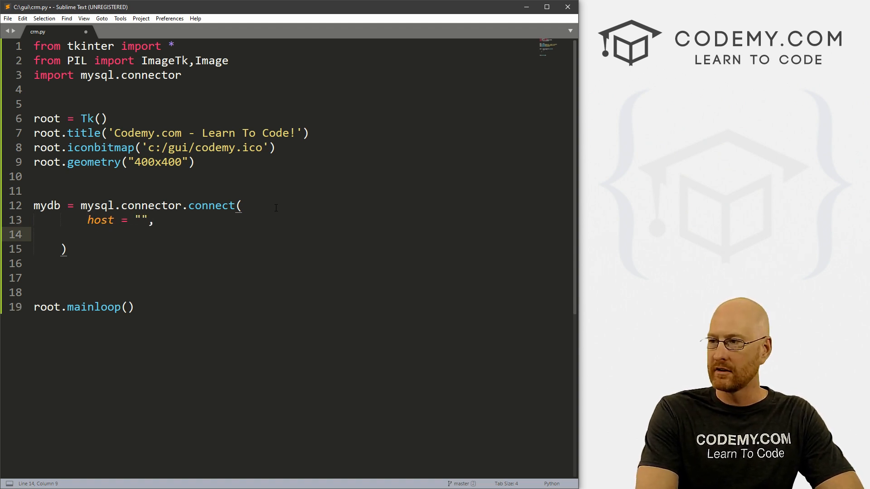
{"action": "type", "text": "user = \"\","}
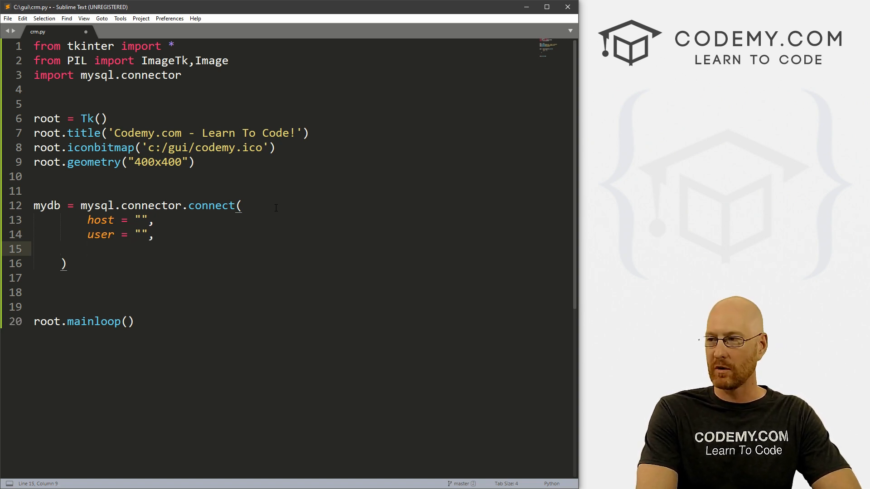
{"action": "type", "text": "psswe"}
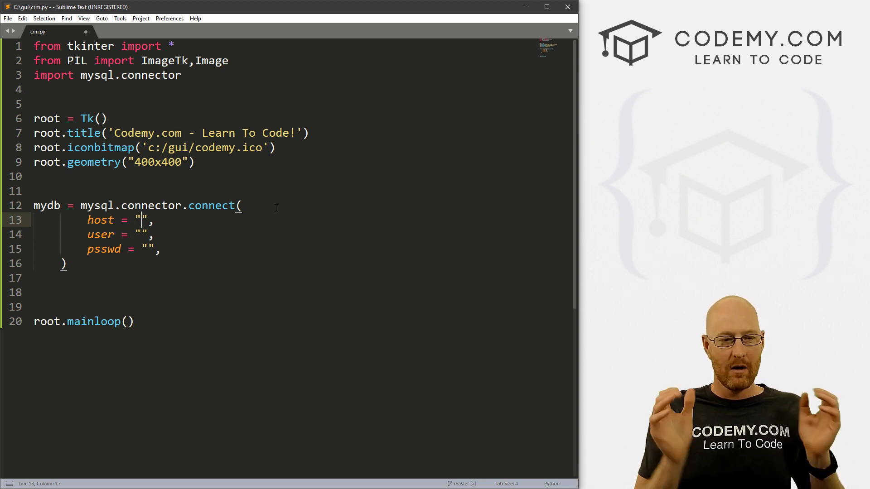
{"action": "type", "text": "l"}
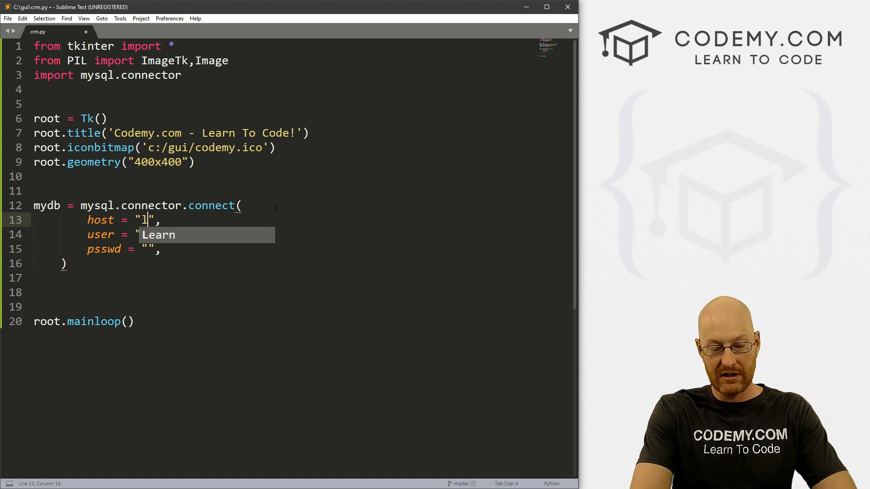
{"action": "type", "text": "ocalhost"}
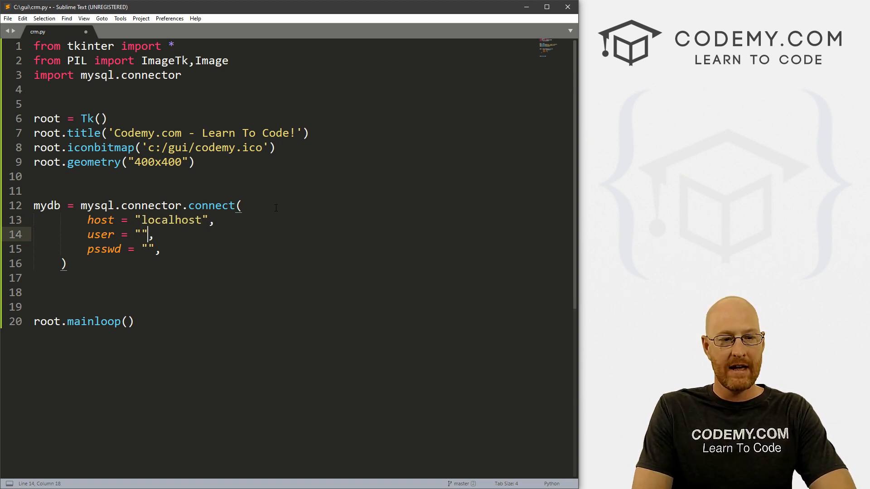
{"action": "type", "text": "root"}
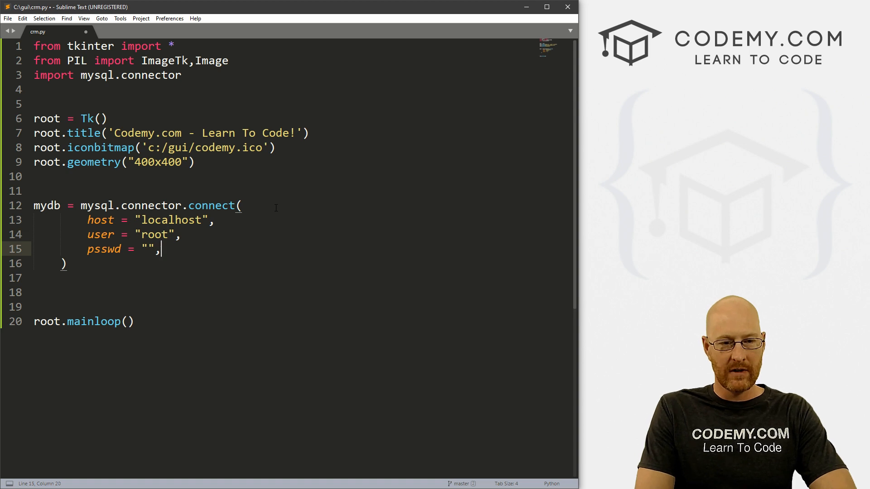
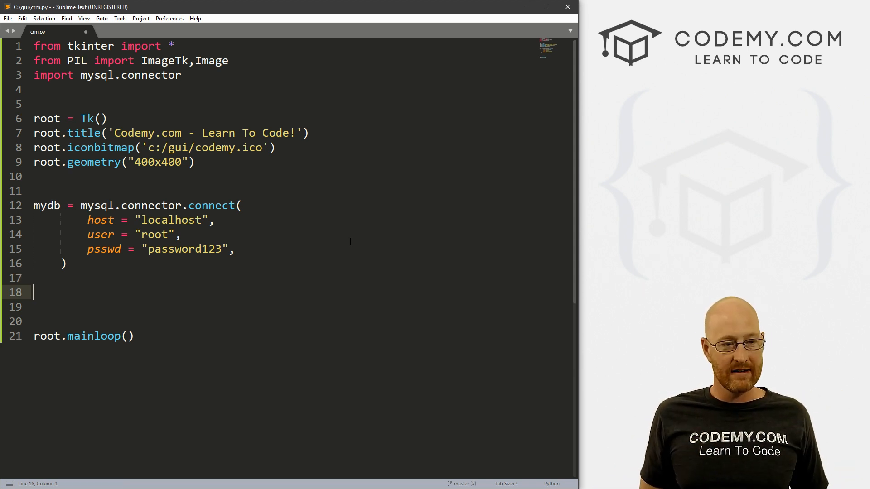
- Add print(mydb) below the connection and save crm.py
{"action": "type", "text": "pri"}
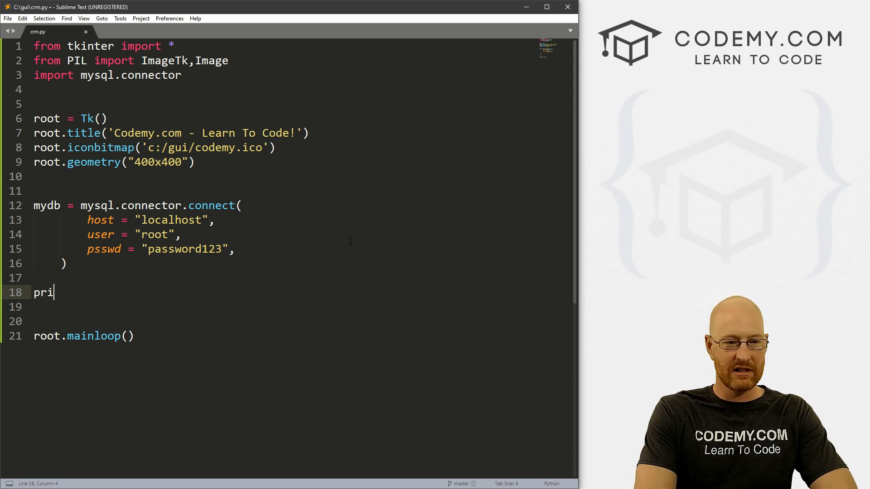
{"action": "type", "text": "nt(mydb)"}
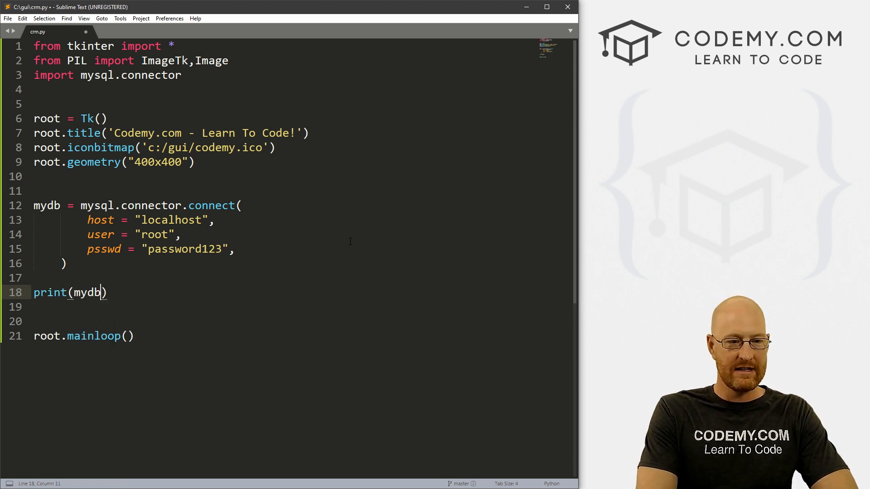
{"action": "key", "text": "ctrl+s"}
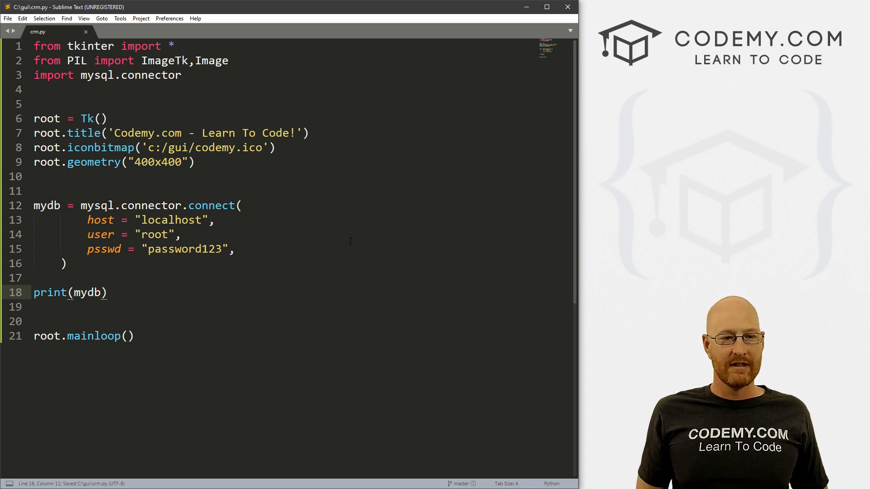
{"action": "double_click", "coordinate": [161, 162]}
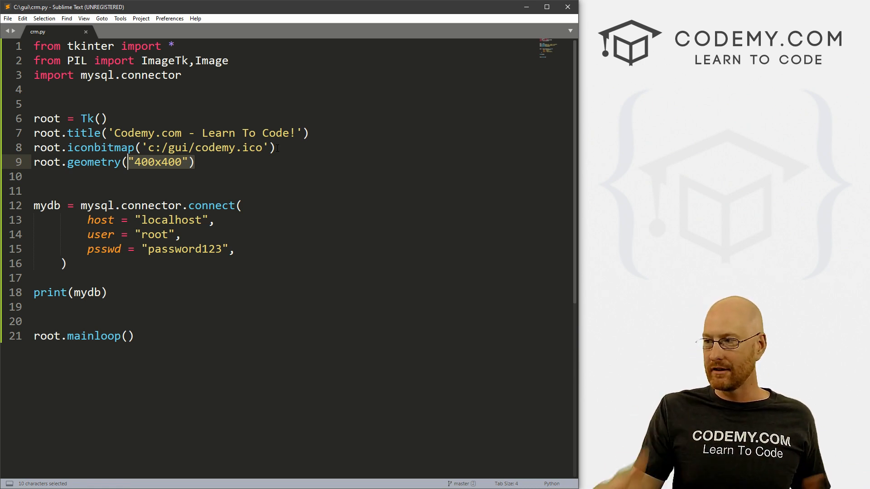
{"action": "key", "text": "ctrl+s"}
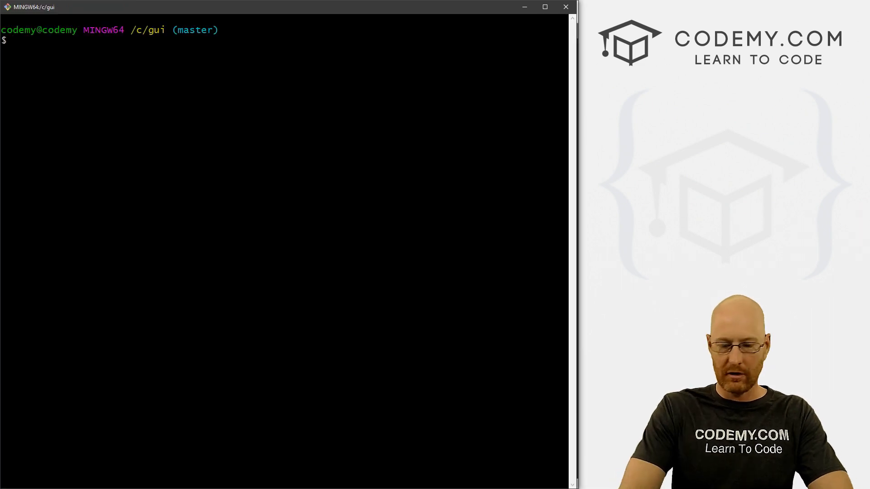
- Type python crm.py in Git Bash and save crm.py with psswd corrected to passwd
{"action": "type", "text": "python"}
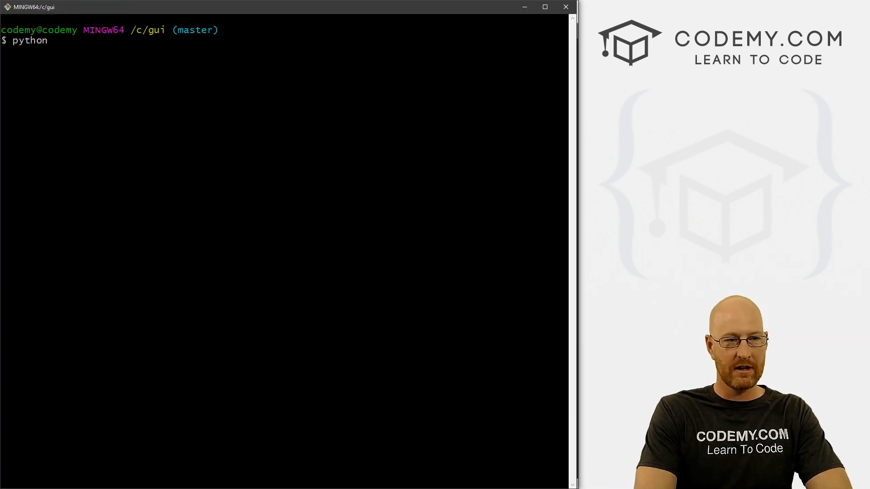
{"action": "type", "text": "crm.py"}
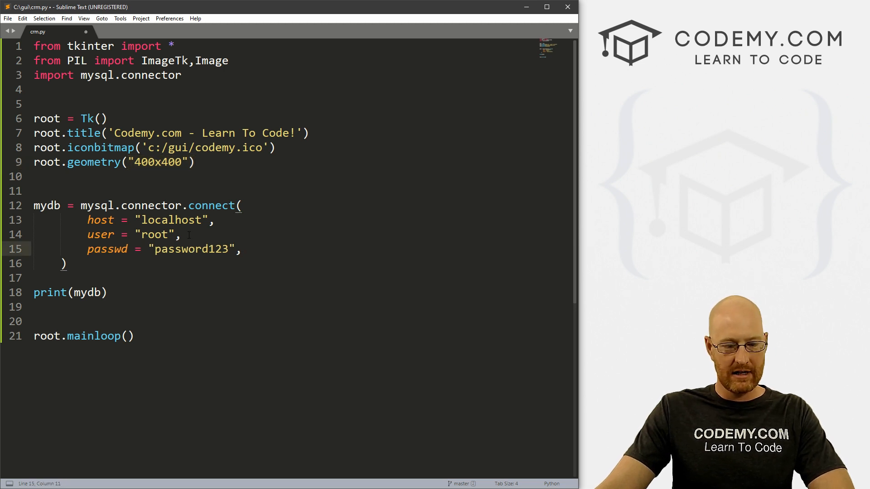
{"action": "key", "text": "ctrl+s"}
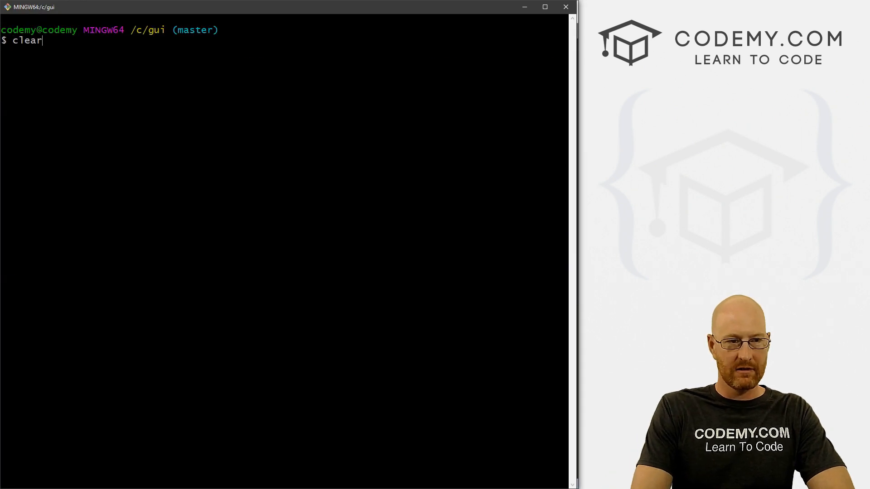
- Run python crm.py, close the Tkinter window, and see the printed MySQLConnection object
{"action": "type", "text": "python crm.py"}
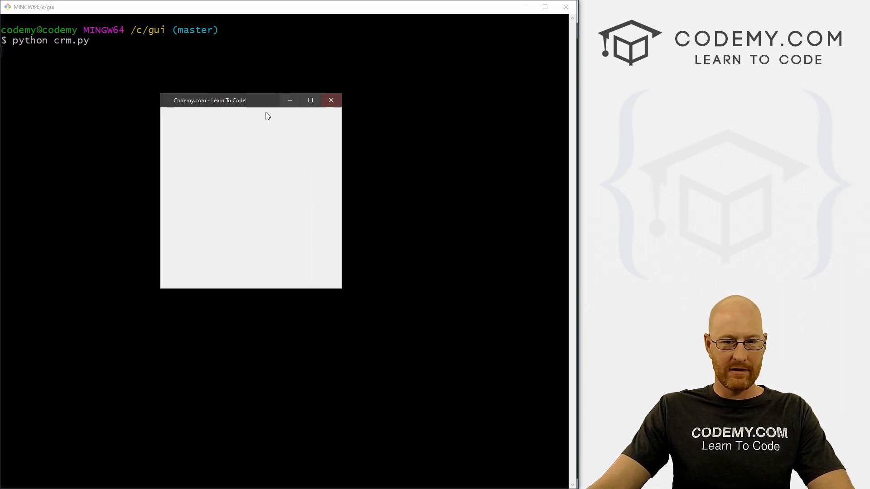
{"action": "left_click", "coordinate": [331, 100]}
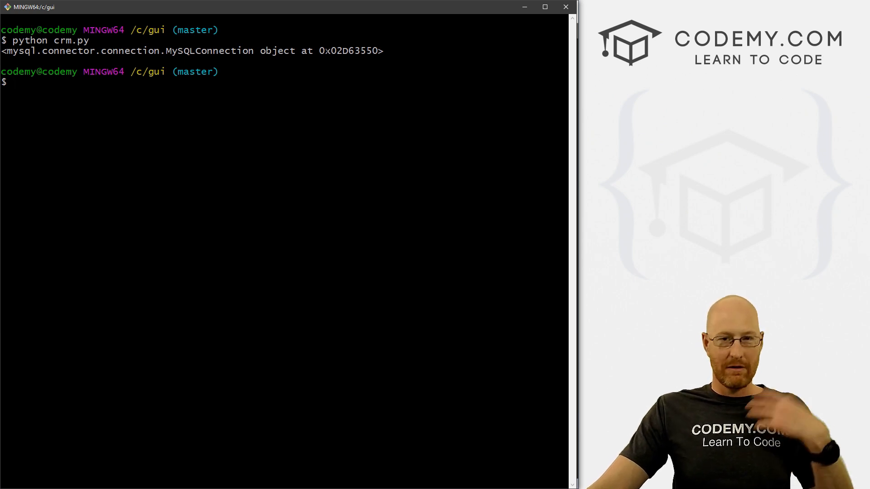
{"action": "left_click_drag", "start_coordinate": [315, 50], "coordinate": [366, 50]}
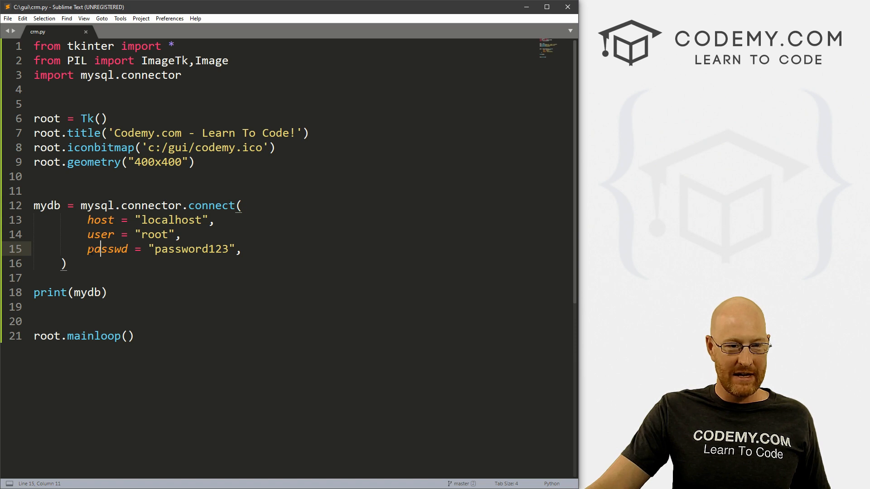
- Select the word passwd on line 15 of crm.py's connection call
{"action": "double_click", "coordinate": [107, 249]}
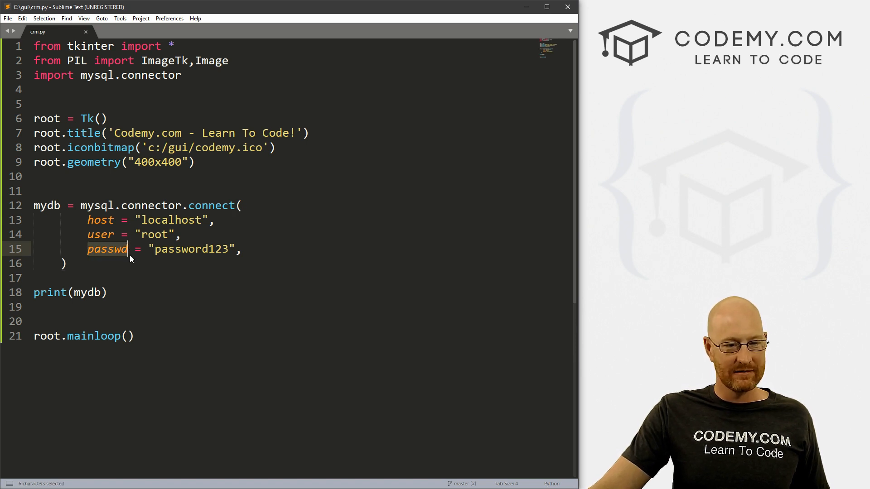